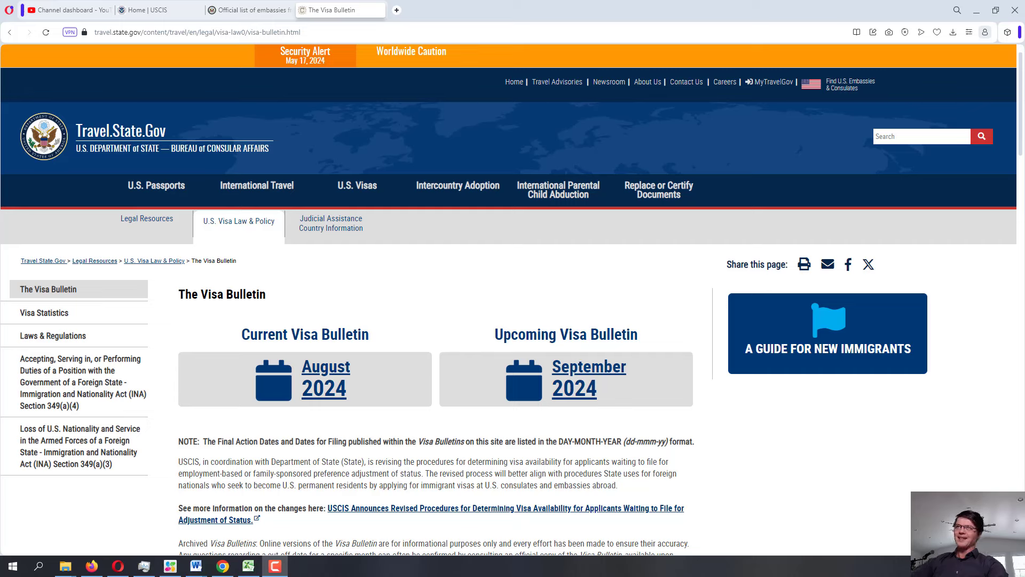
mouse_move(546, 424)
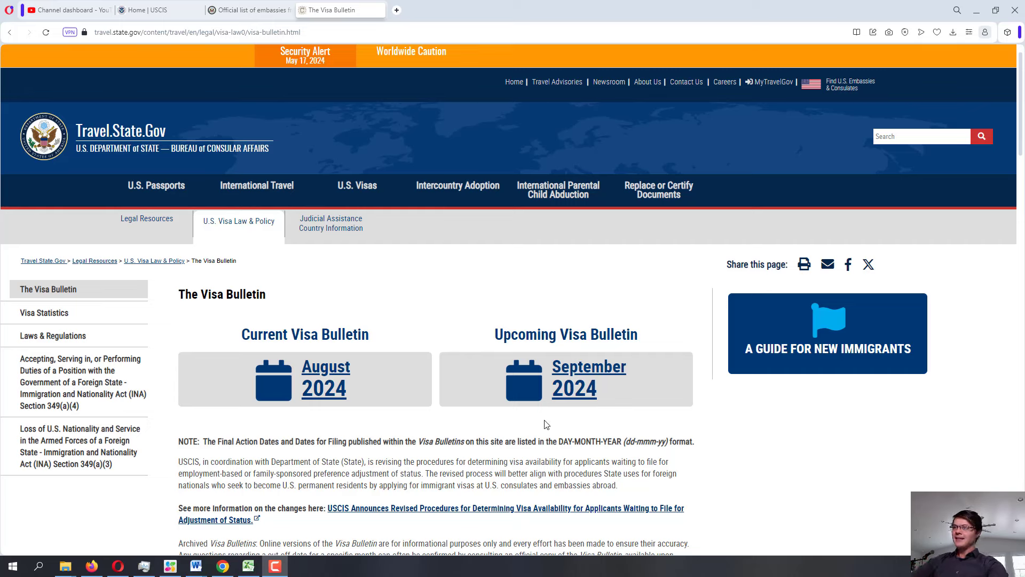
- Open the September 2024 and August 2024 bulletins in new tabs and show the August one
right_click(588, 366)
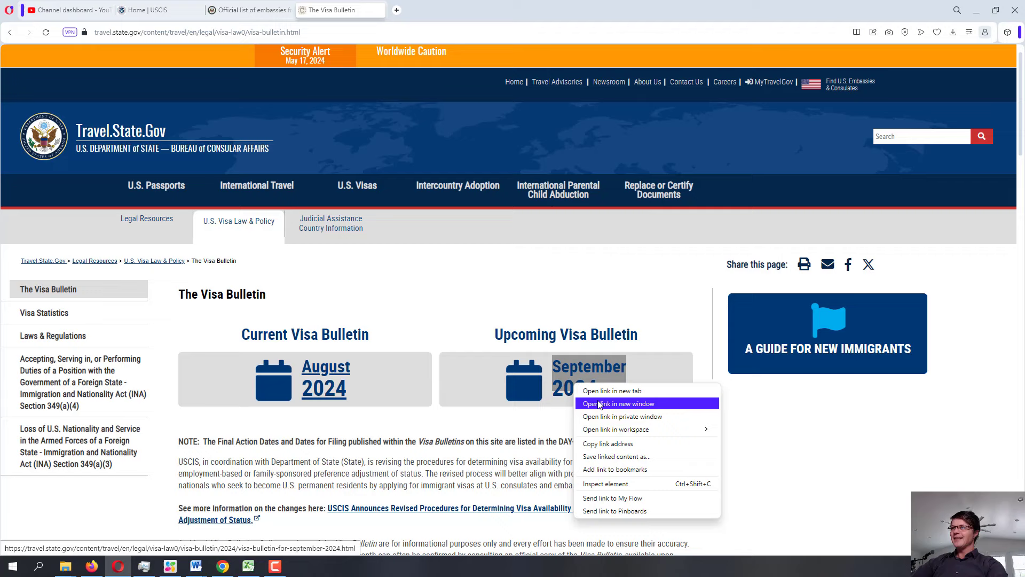
left_click(617, 403)
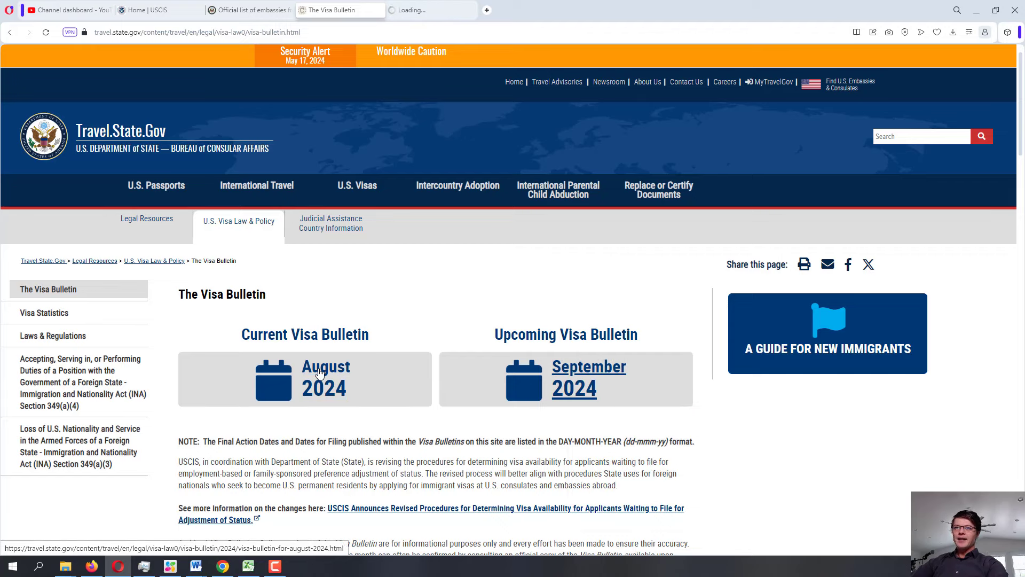
left_click(325, 378)
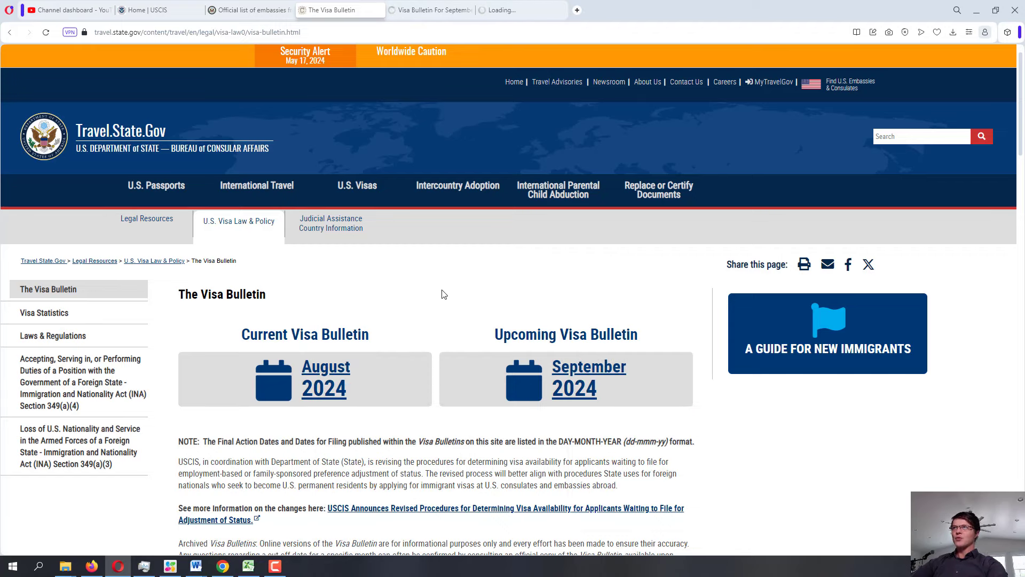
left_click(325, 378)
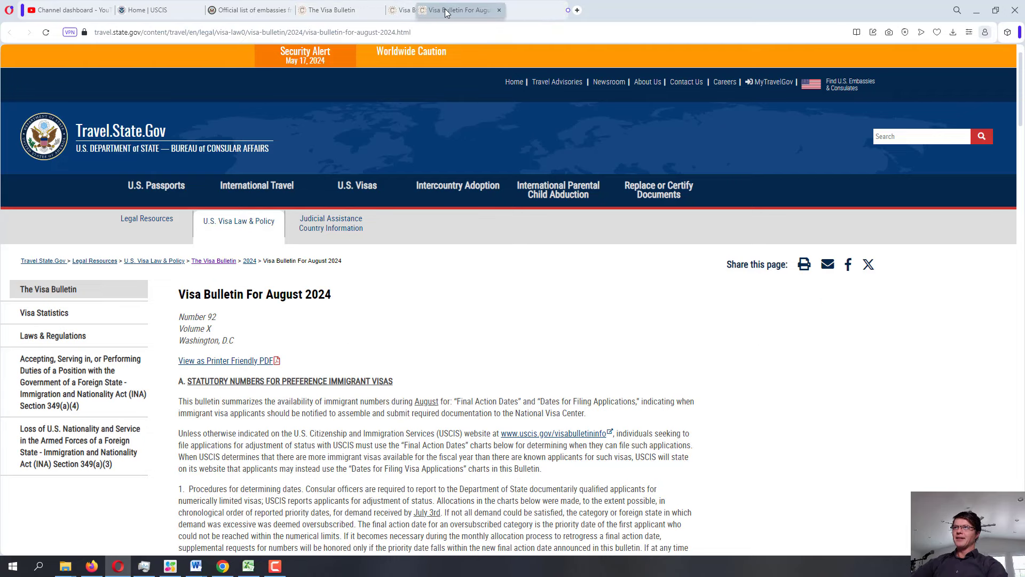
- Drag the August 2024 bulletin tab to the left of the September 2024 tab
left_click(524, 9)
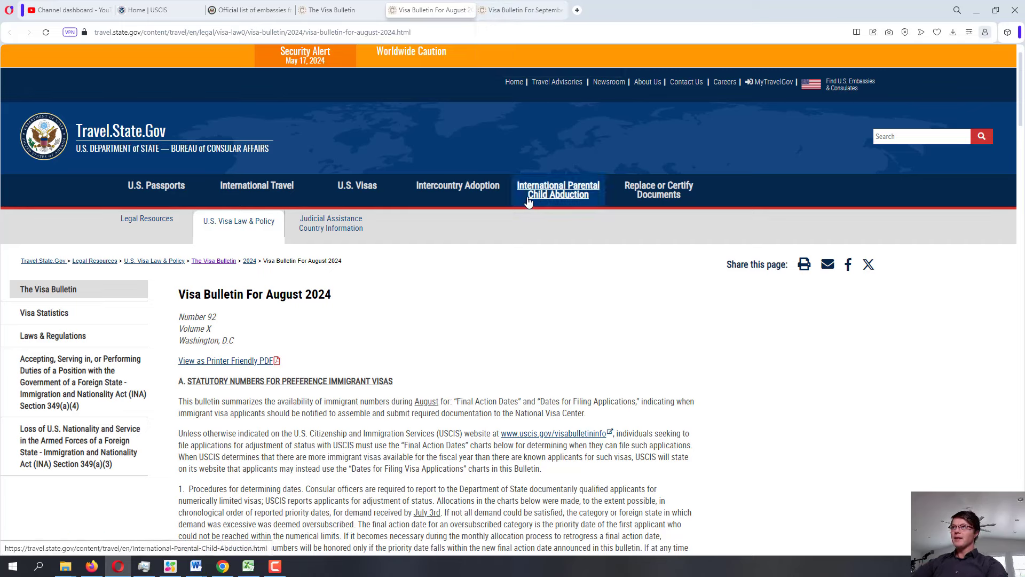
mouse_move(608, 308)
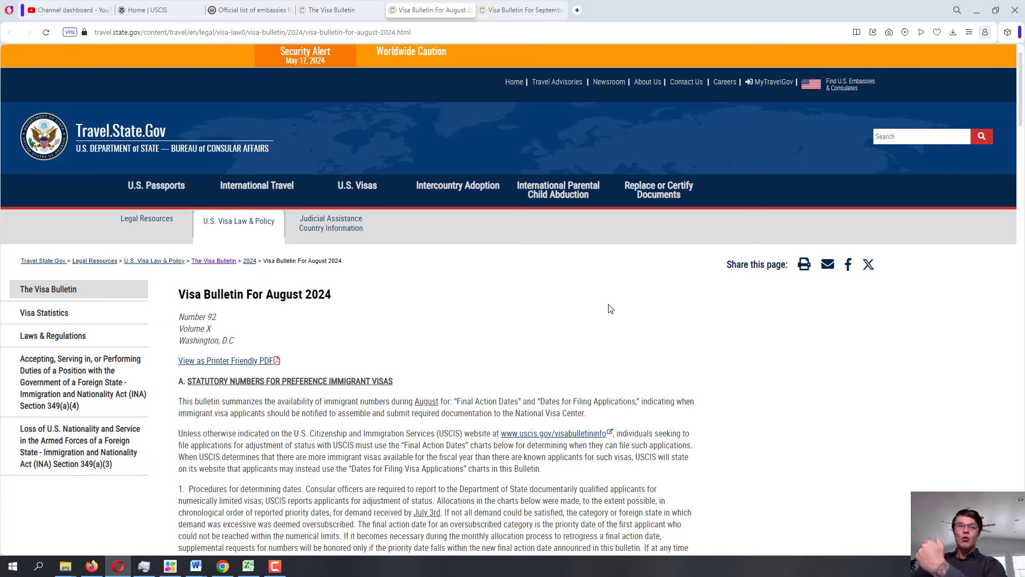
mouse_move(616, 289)
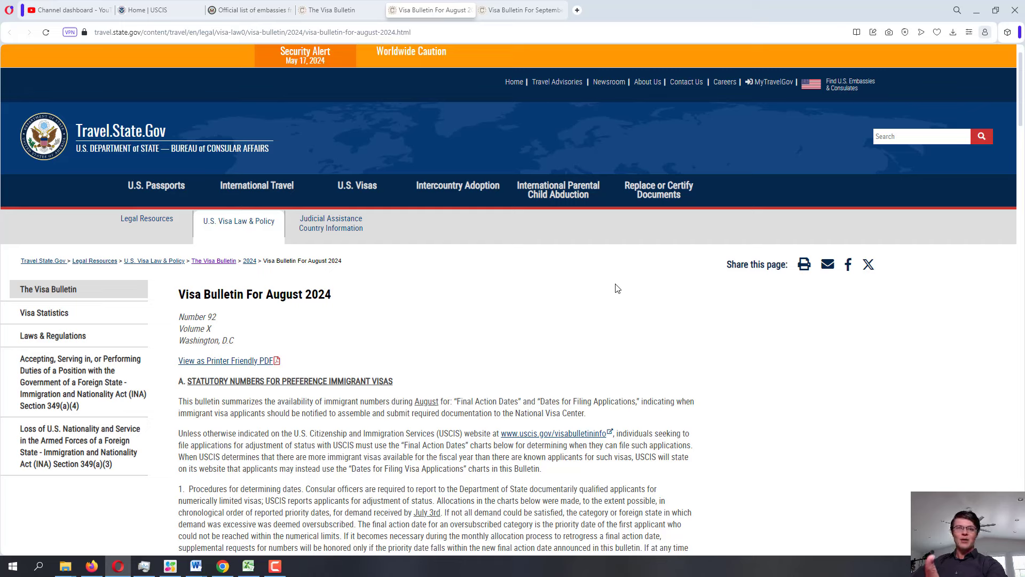
mouse_move(639, 307)
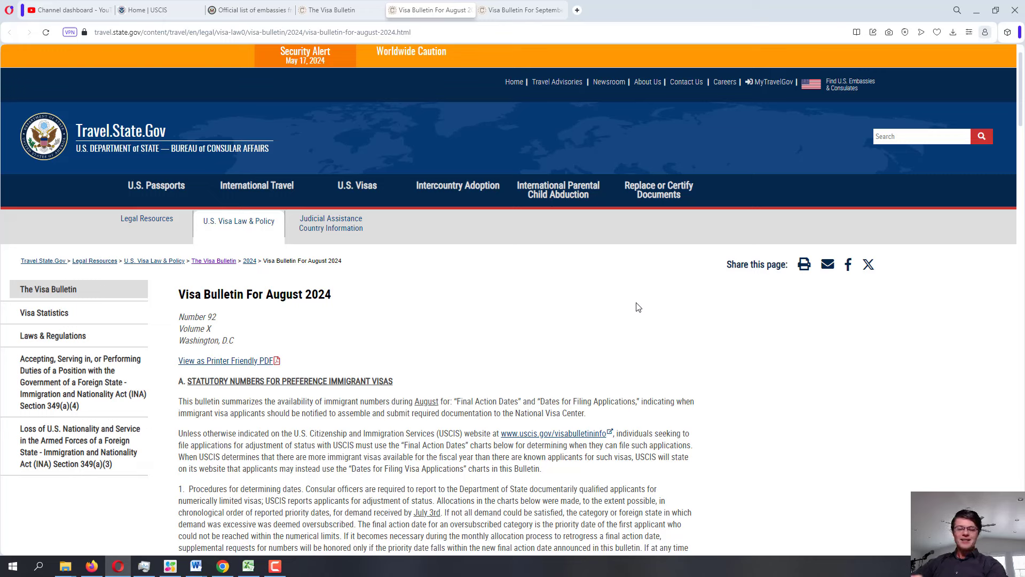
mouse_move(658, 320)
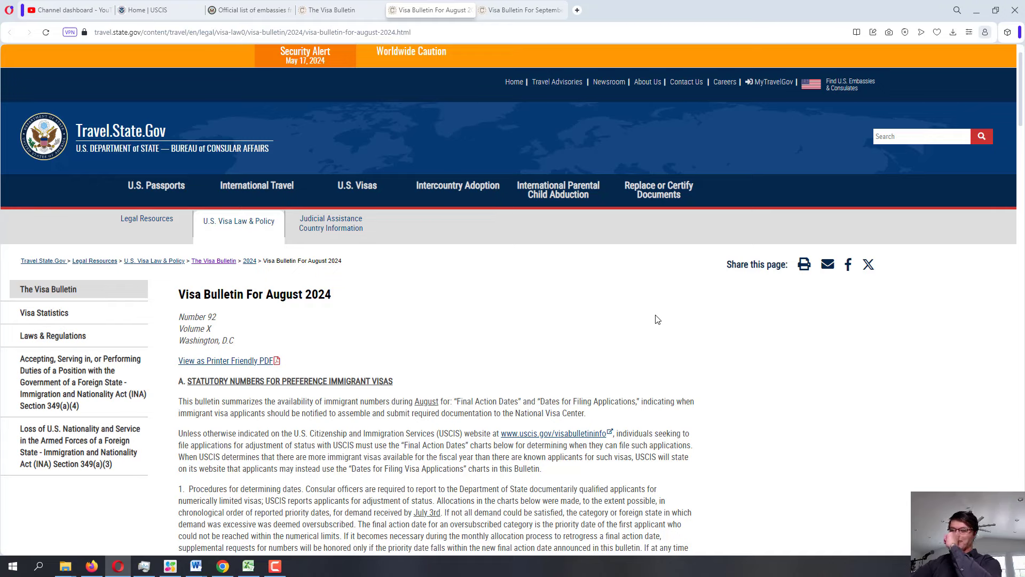
- Scroll to the family-sponsored preferences and highlight the F2B, F3 and F4 category descriptions
scroll("down", 3)
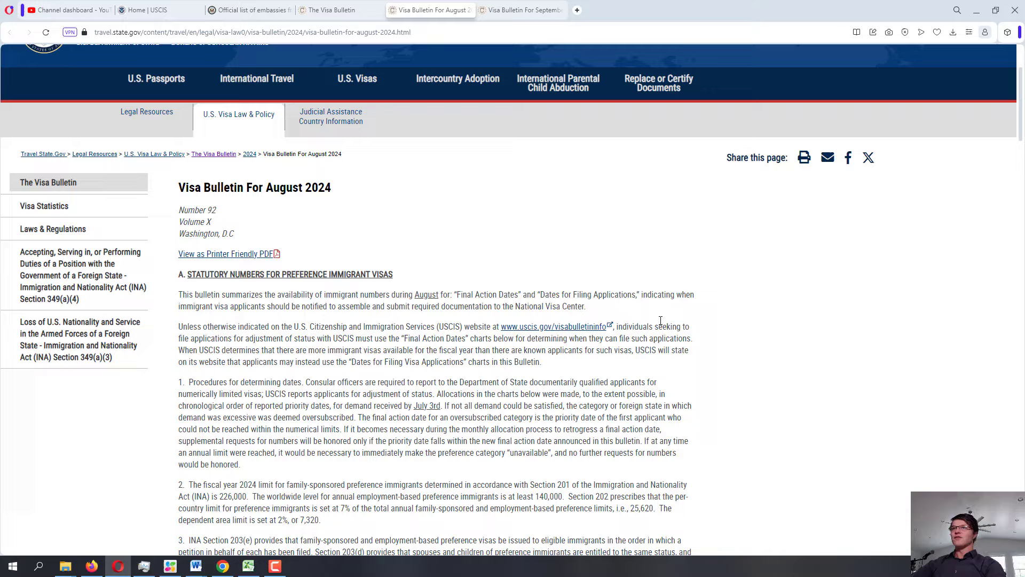
scroll("down", 3)
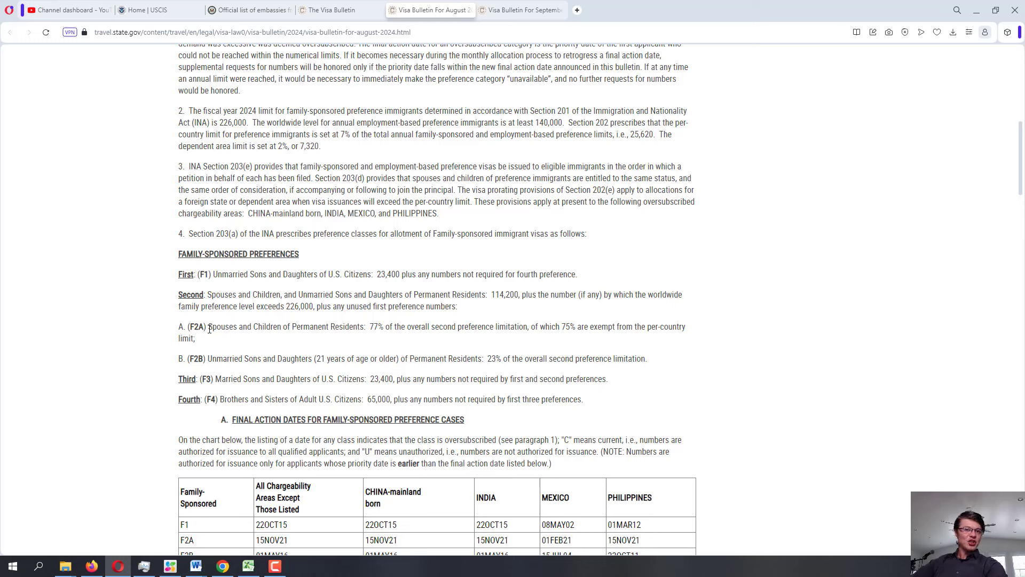
mouse_move(273, 370)
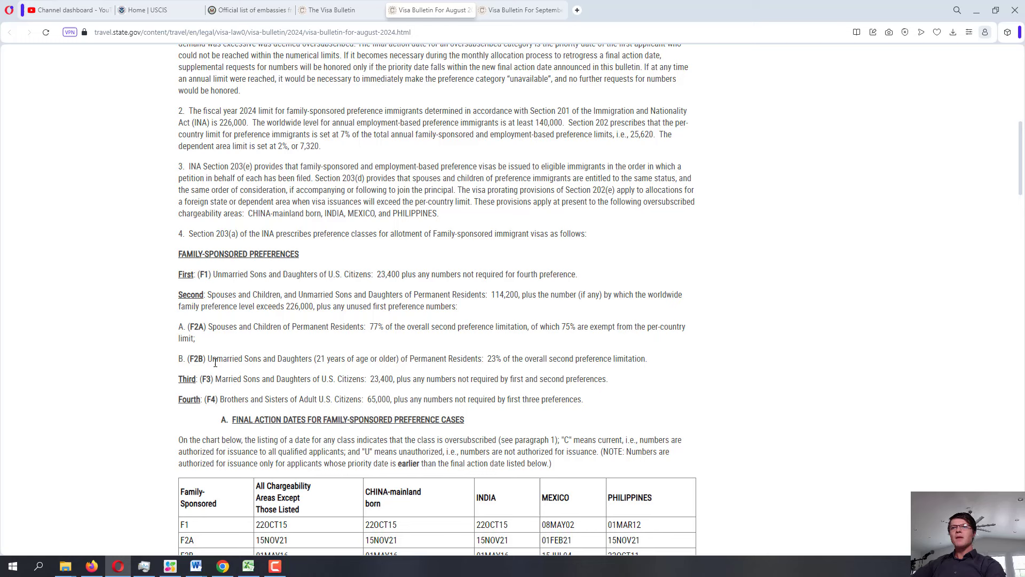
left_click_drag(209, 358, 314, 359)
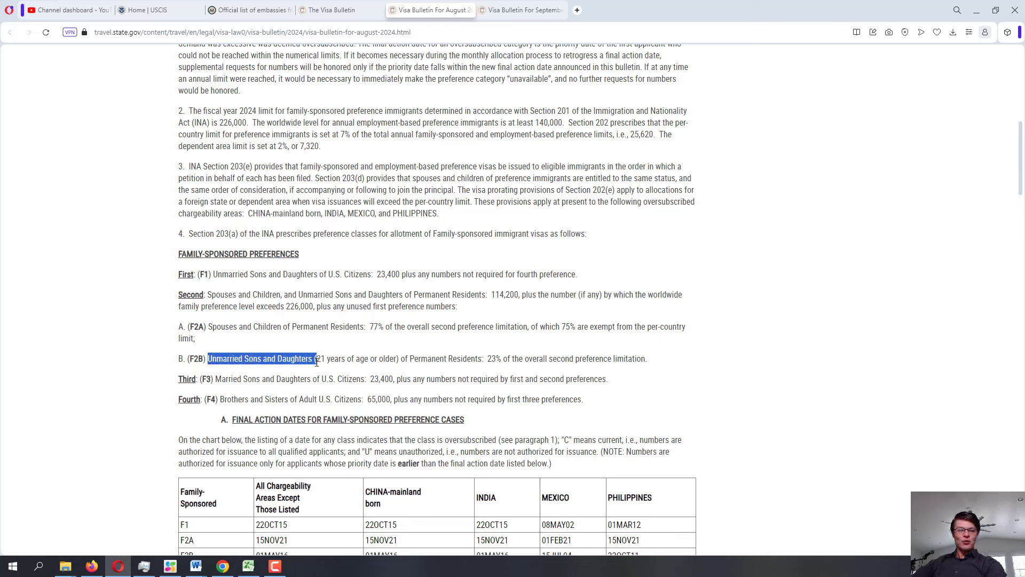
left_click(218, 379)
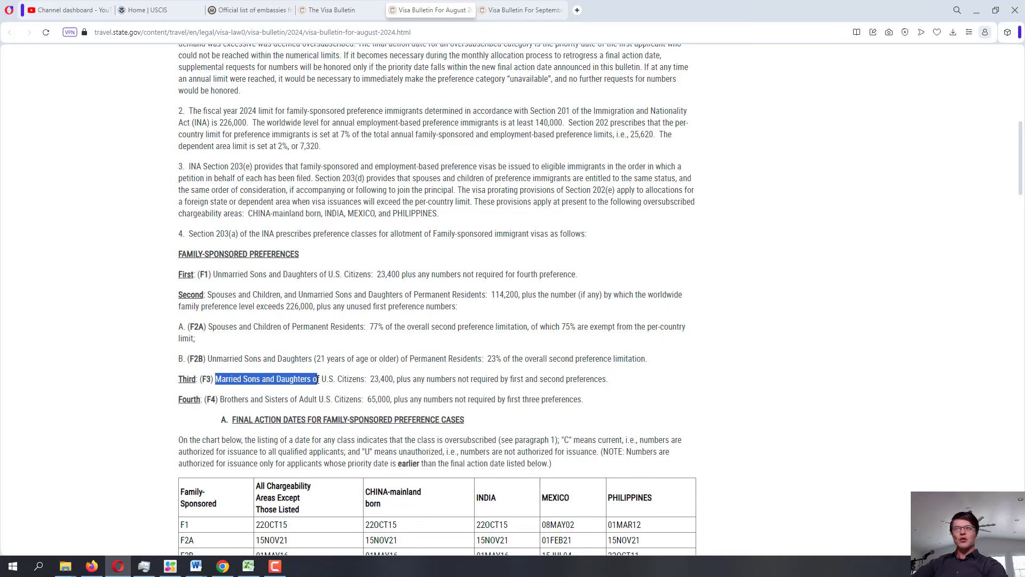
left_click_drag(219, 378, 314, 398)
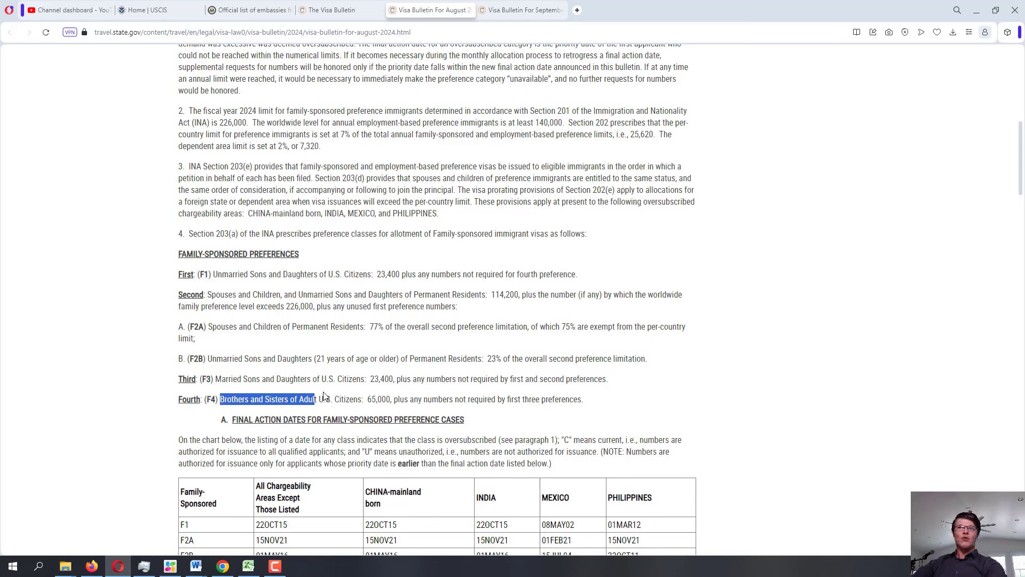
left_click_drag(314, 399, 366, 399)
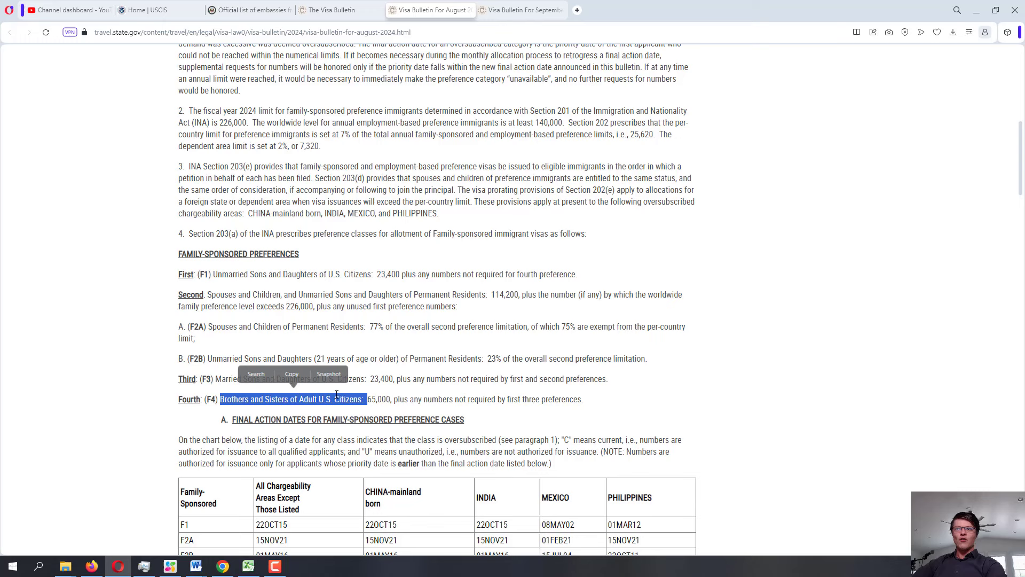
left_click(333, 393)
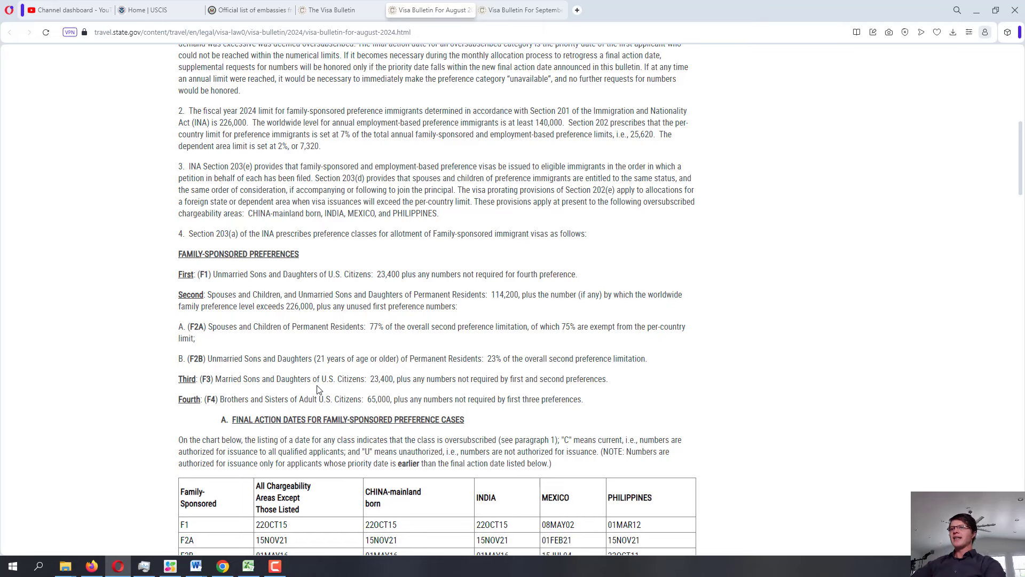
- Scroll through the Final Action Dates and Dates for Filing charts, settling on the Final Action Dates chart
scroll("down", 3)
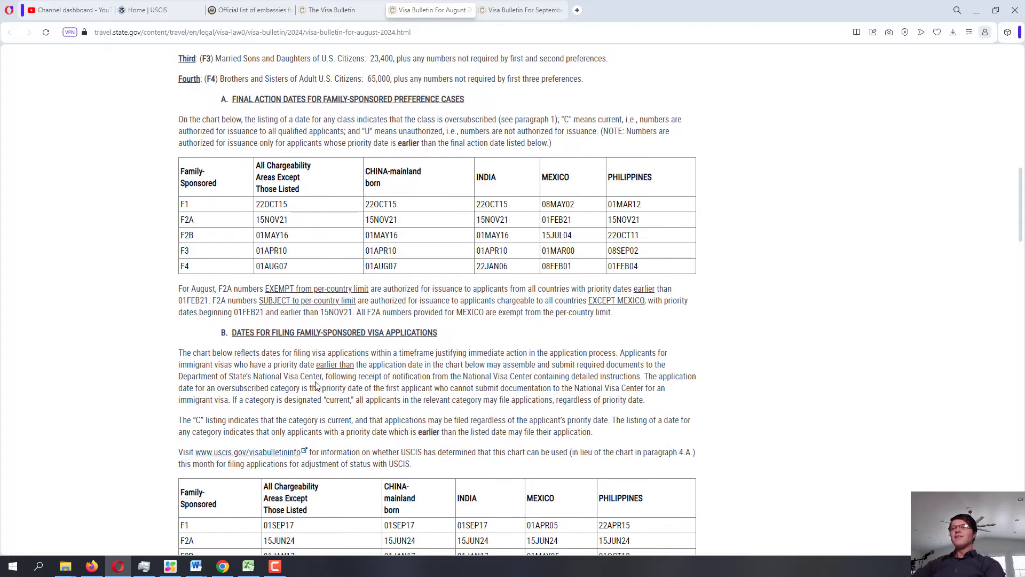
scroll("down", 3)
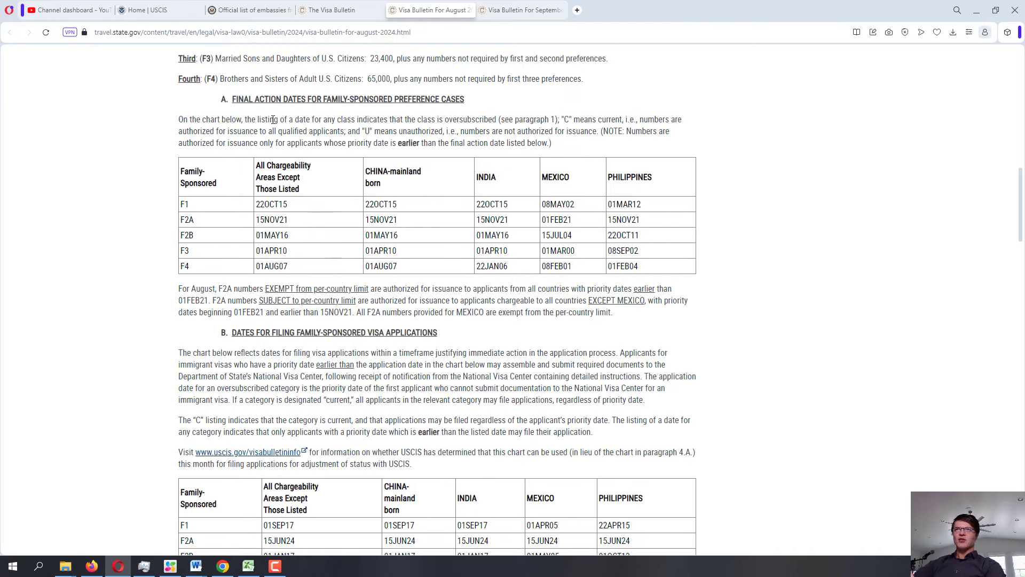
mouse_move(234, 332)
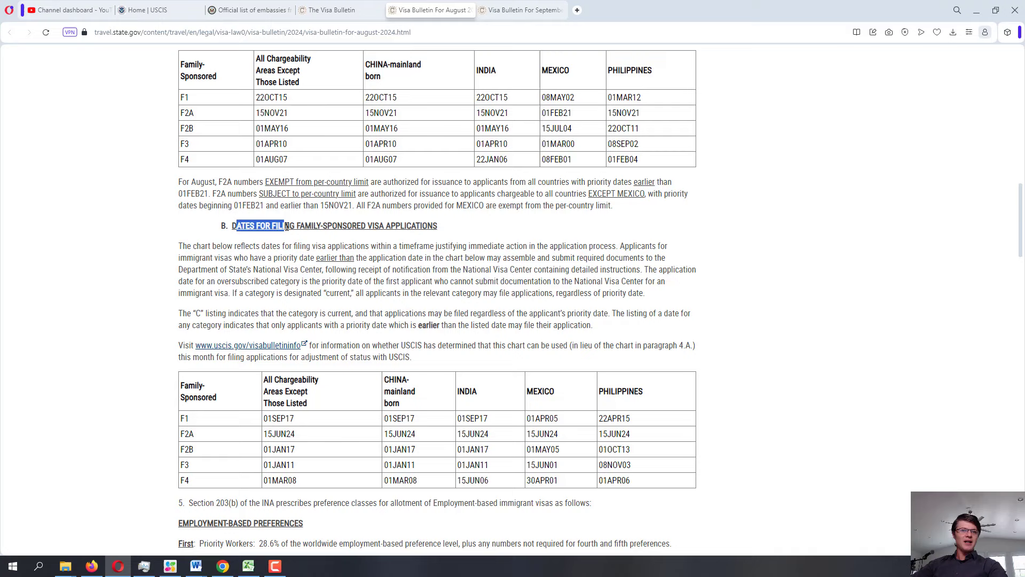
scroll("up", 3)
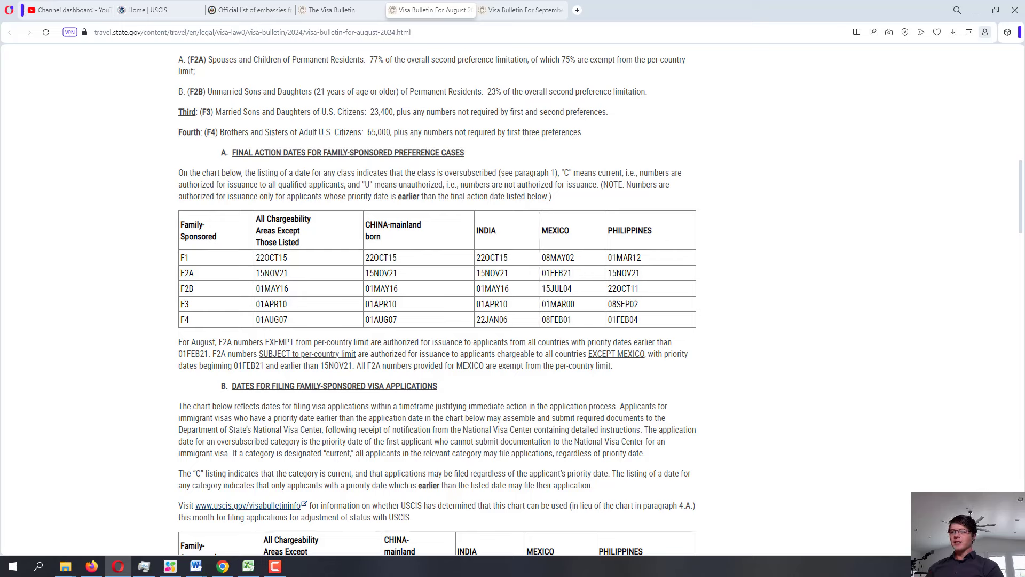
mouse_move(298, 319)
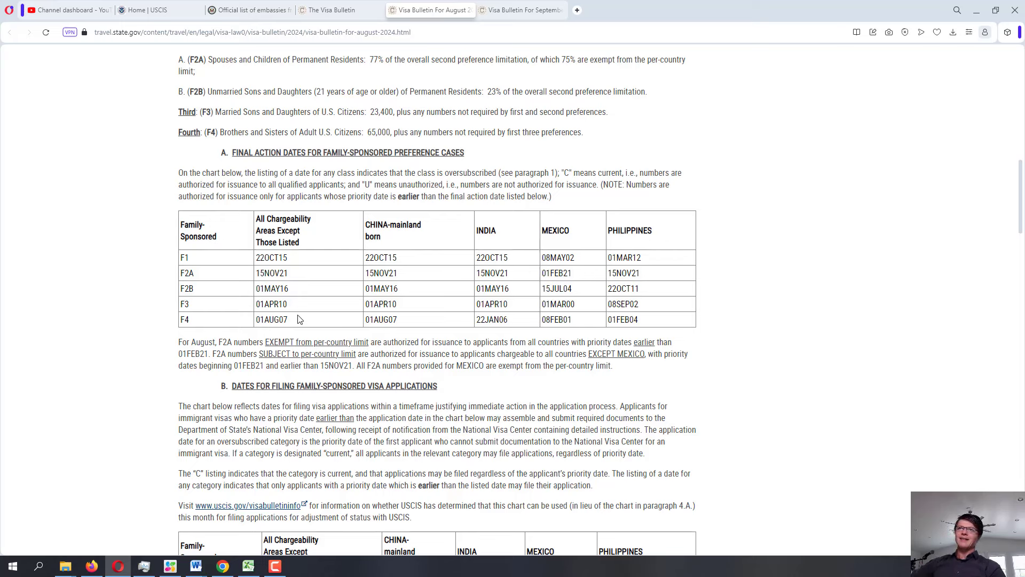
mouse_move(237, 170)
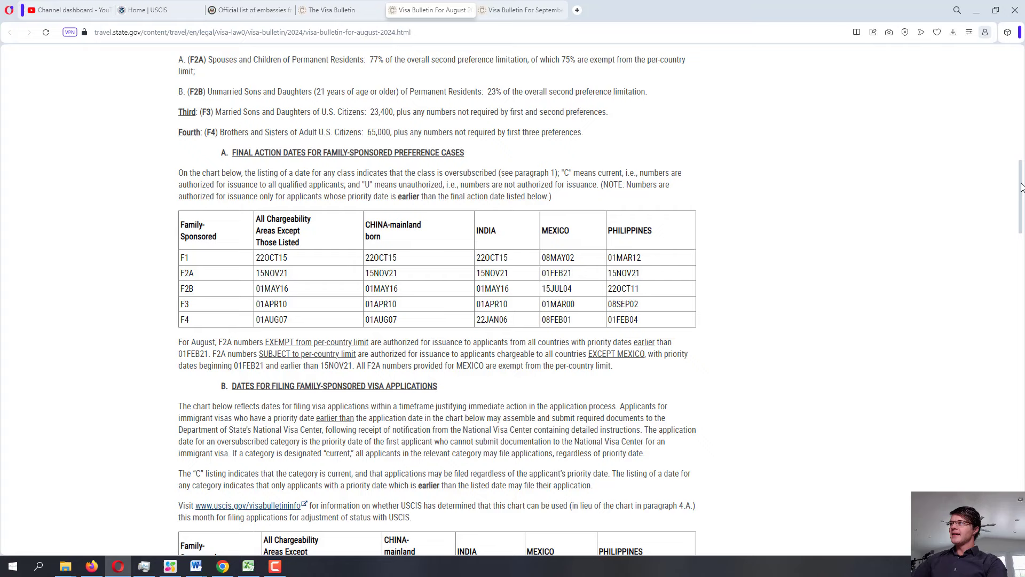
- Scroll the September bulletin to its family-sponsored final action chart, then return to August
scroll("down", 3)
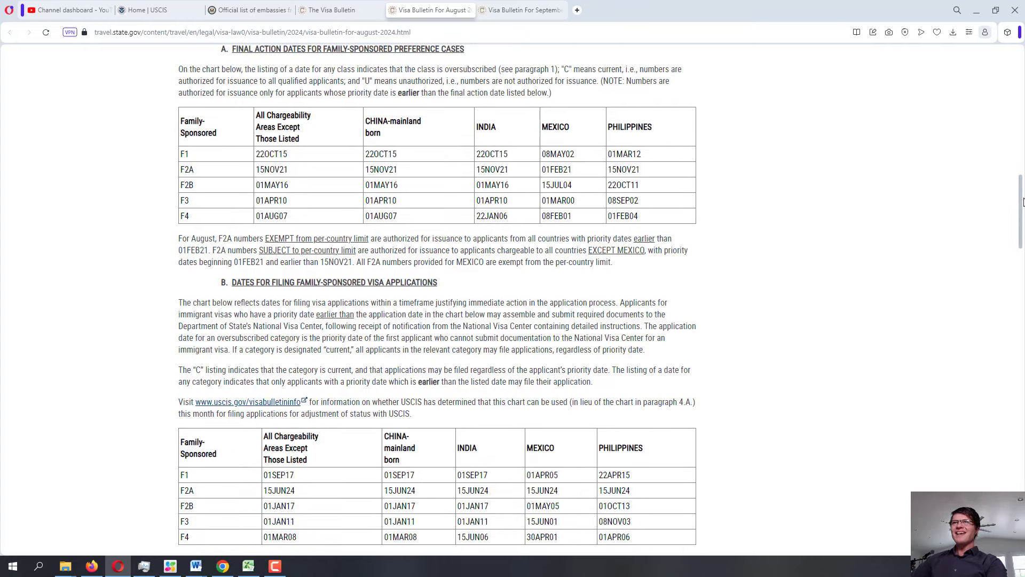
left_click(520, 10)
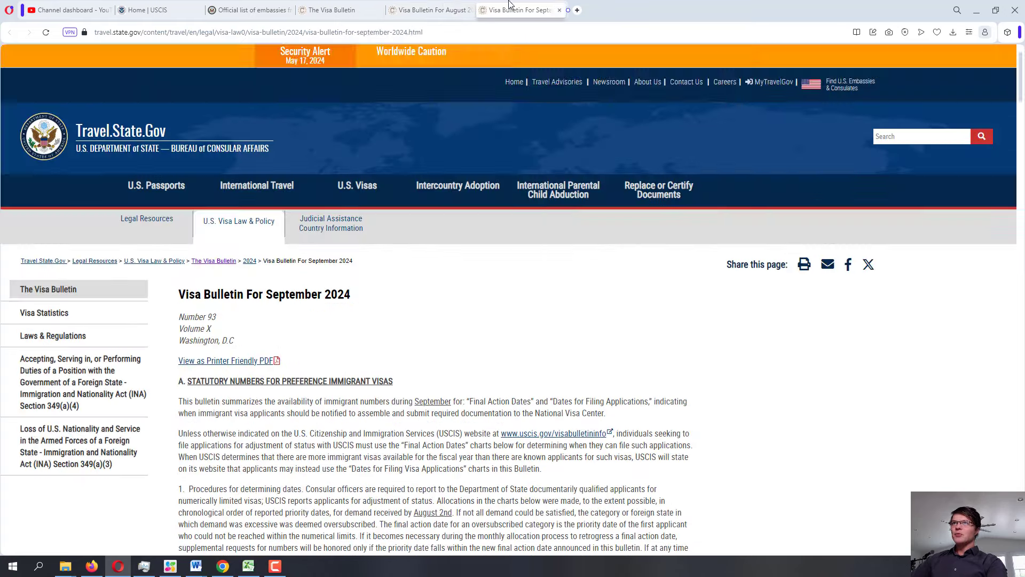
scroll("down", 3)
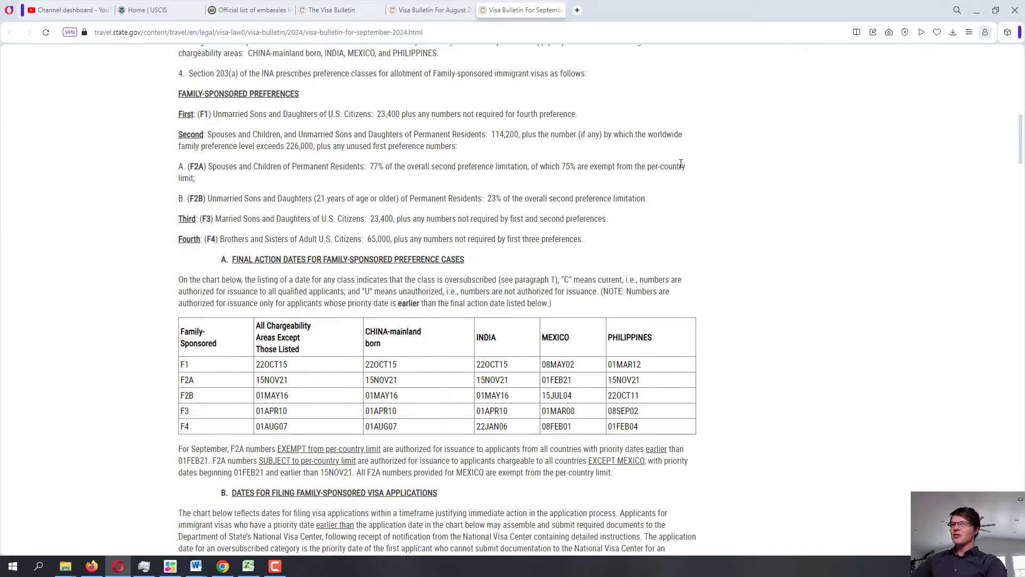
scroll("down", 3)
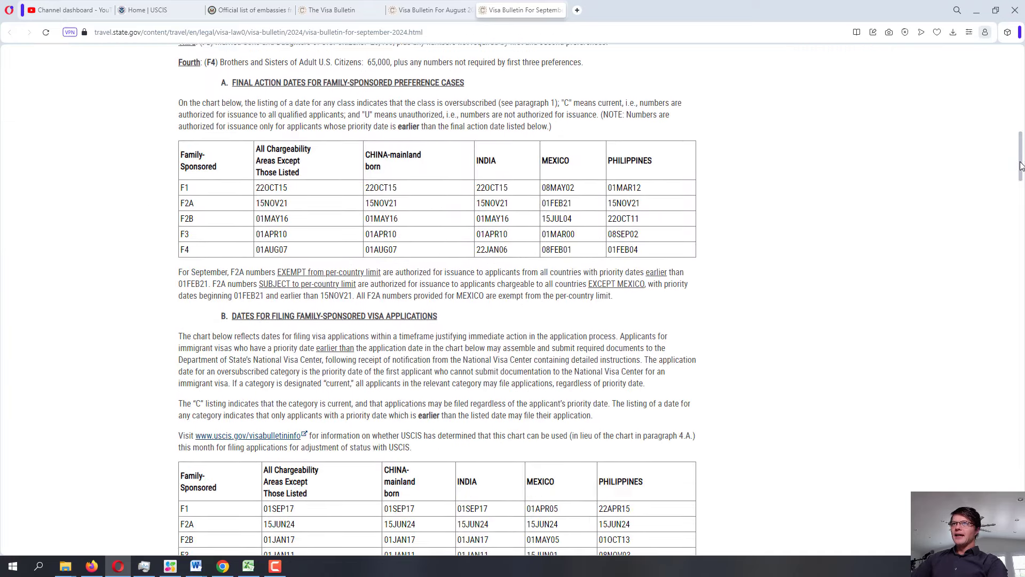
left_click(430, 10)
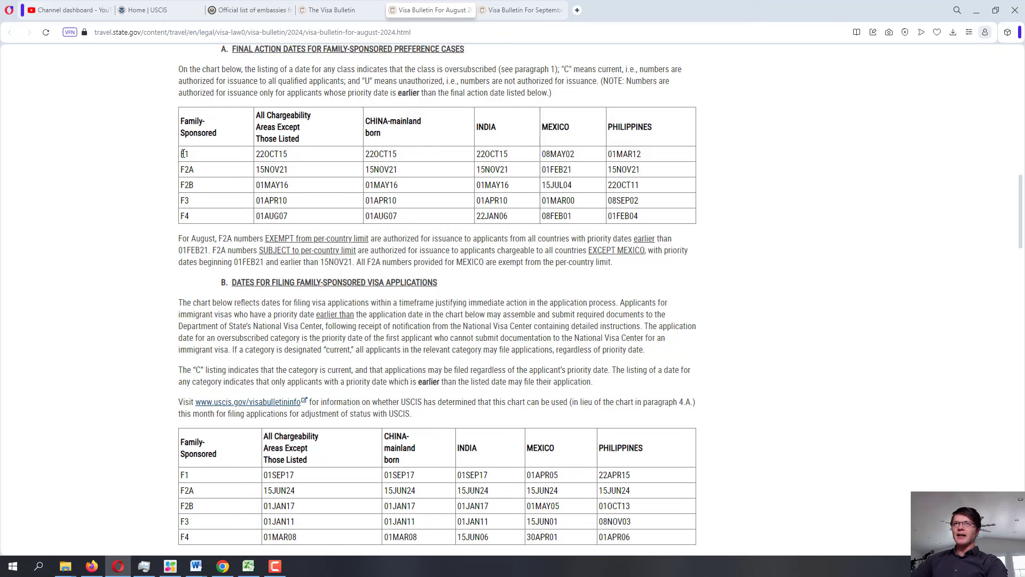
- Highlight the F1 row of the August final action dates chart across all countries
left_click_drag(184, 154, 574, 154)
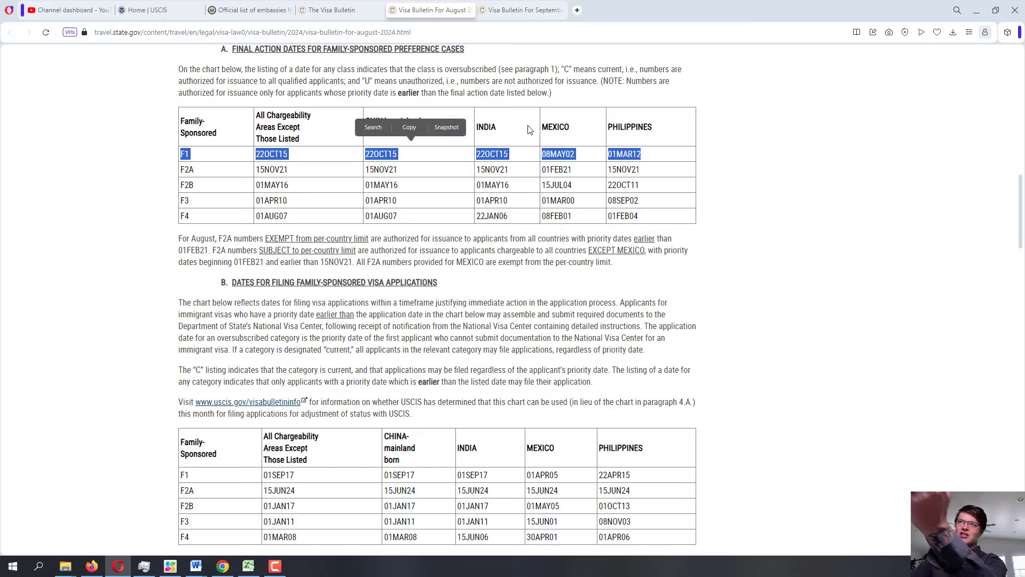
mouse_move(684, 137)
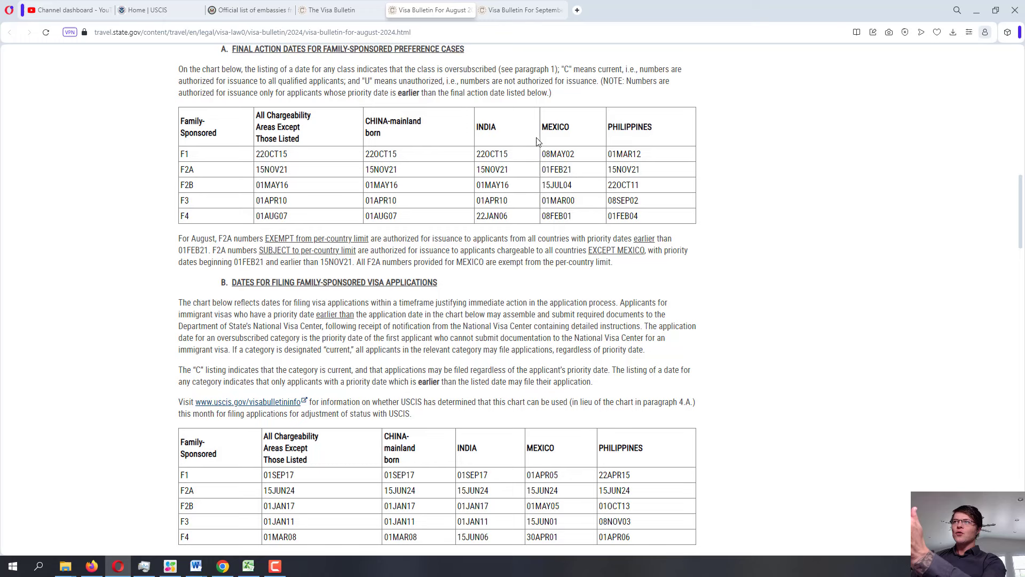
mouse_move(662, 136)
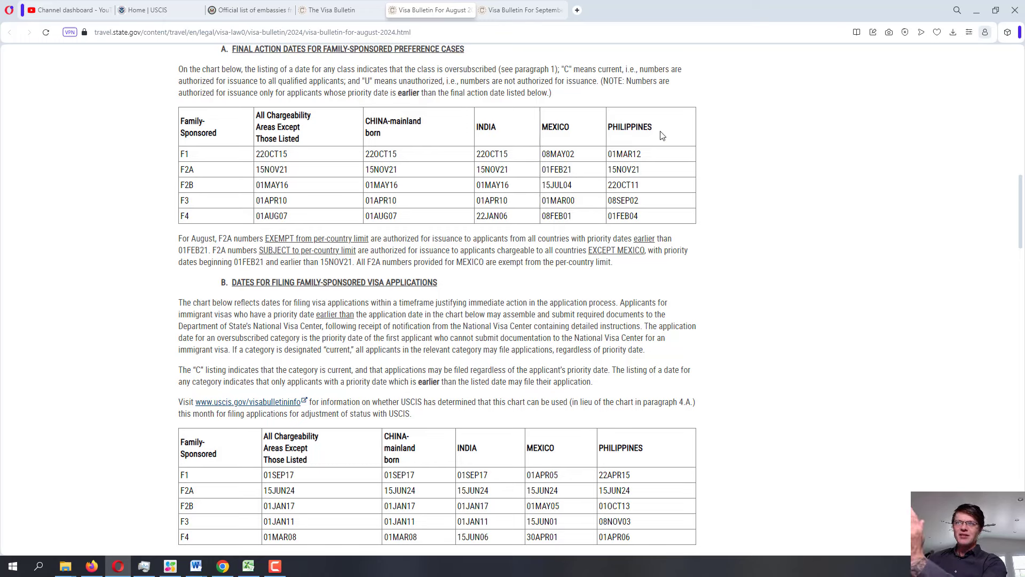
mouse_move(568, 153)
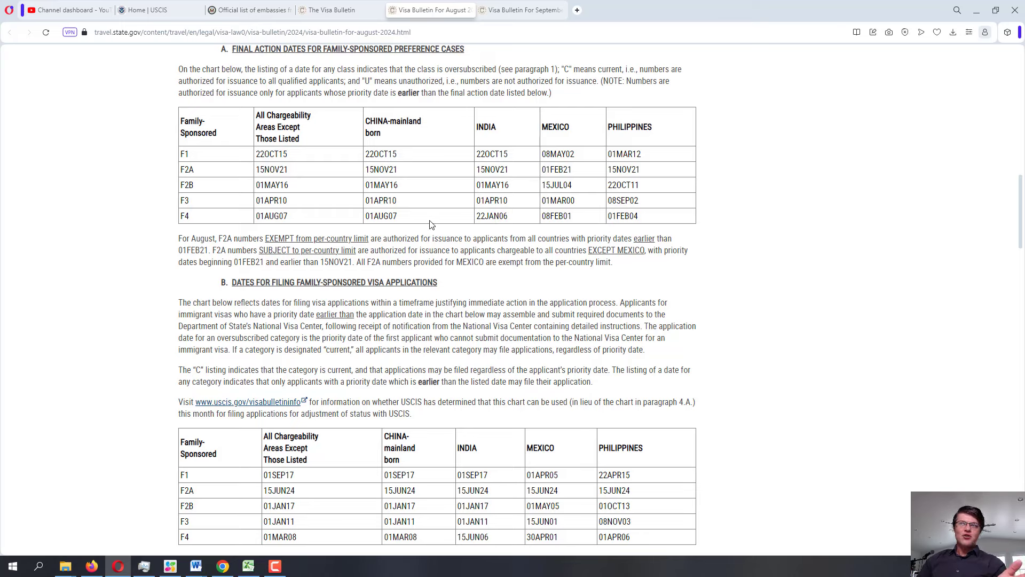
mouse_move(414, 167)
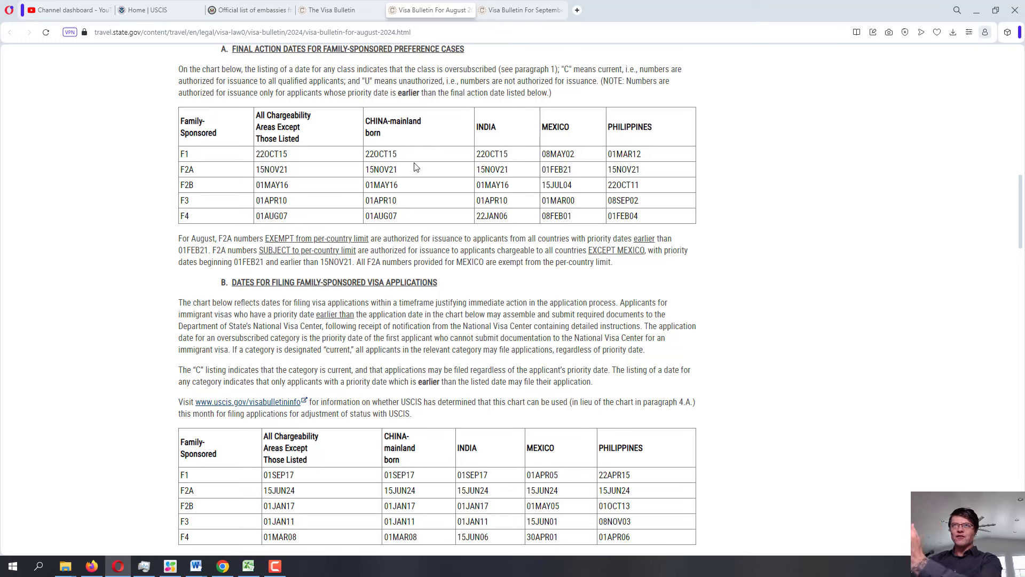
double_click(274, 154)
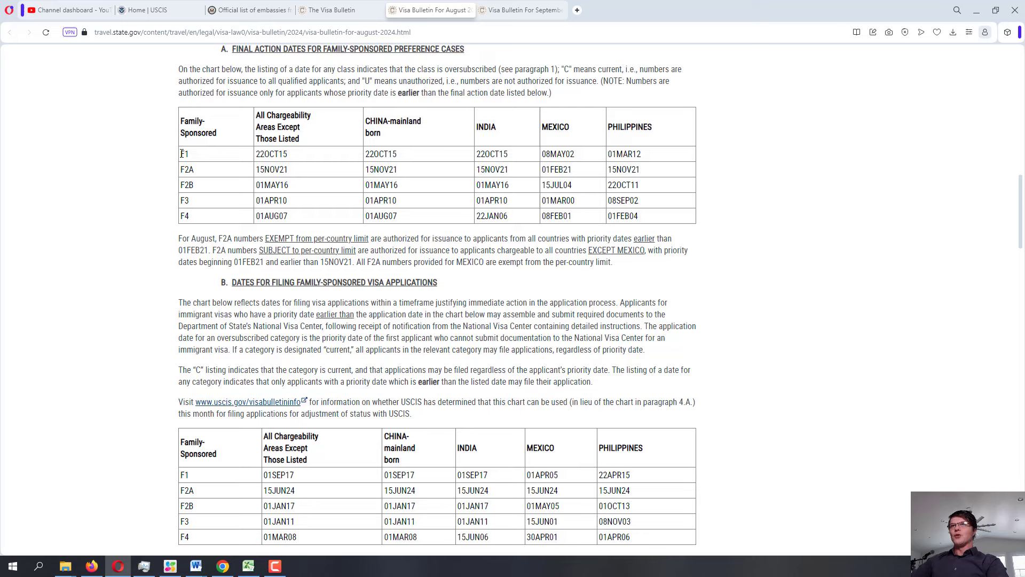
left_click_drag(183, 154, 641, 154)
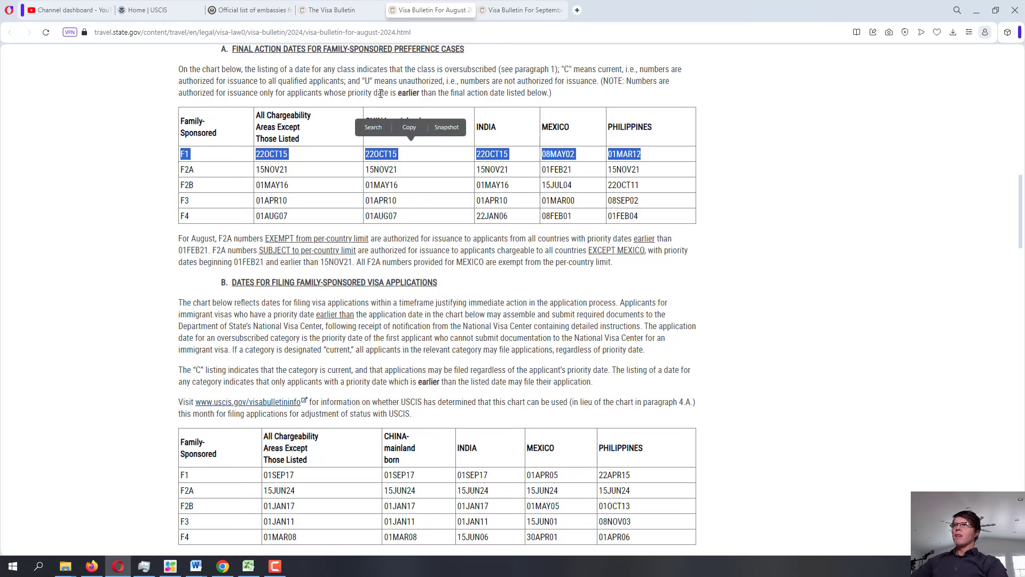
mouse_move(519, 9)
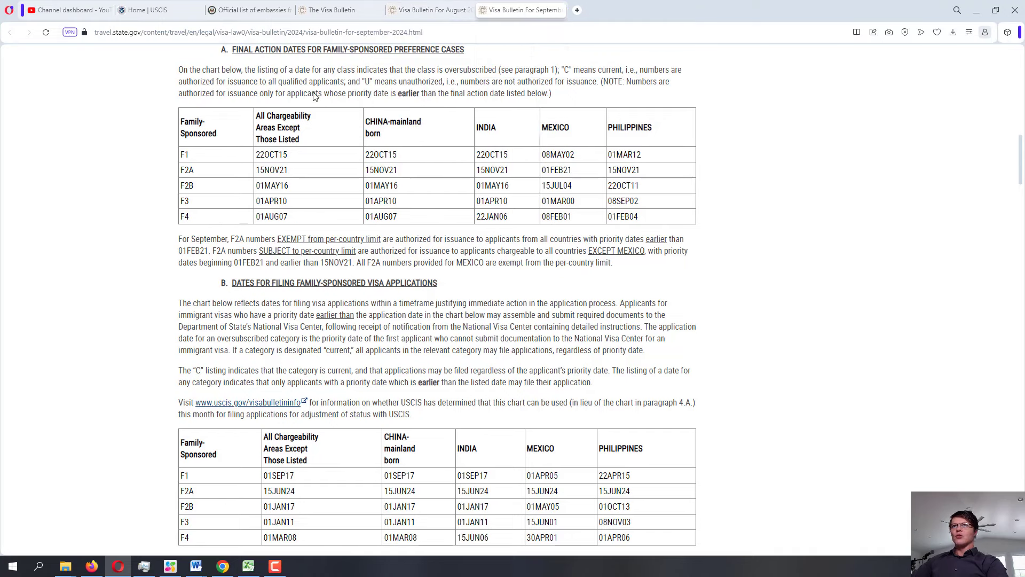
left_click(430, 10)
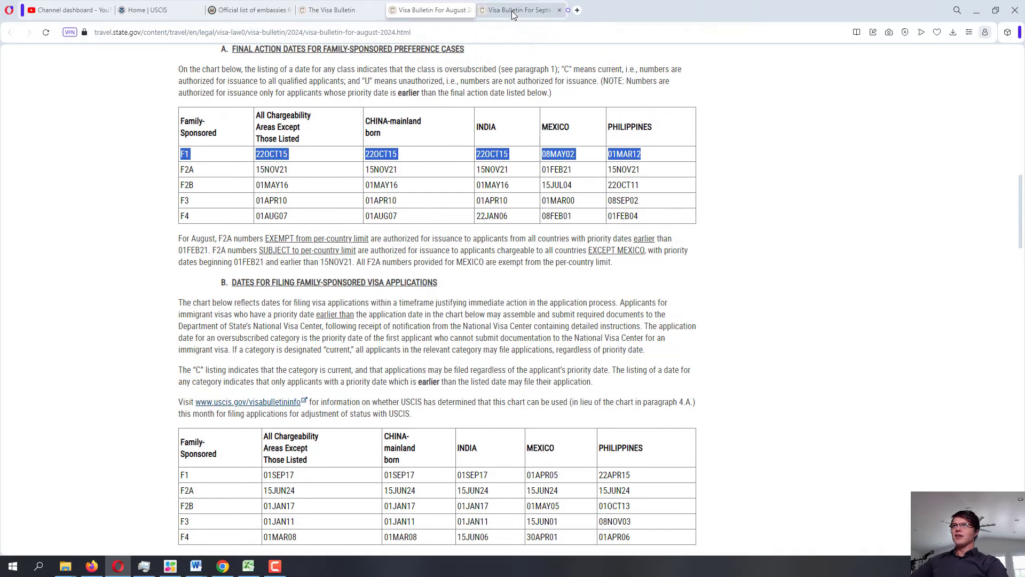
left_click(519, 9)
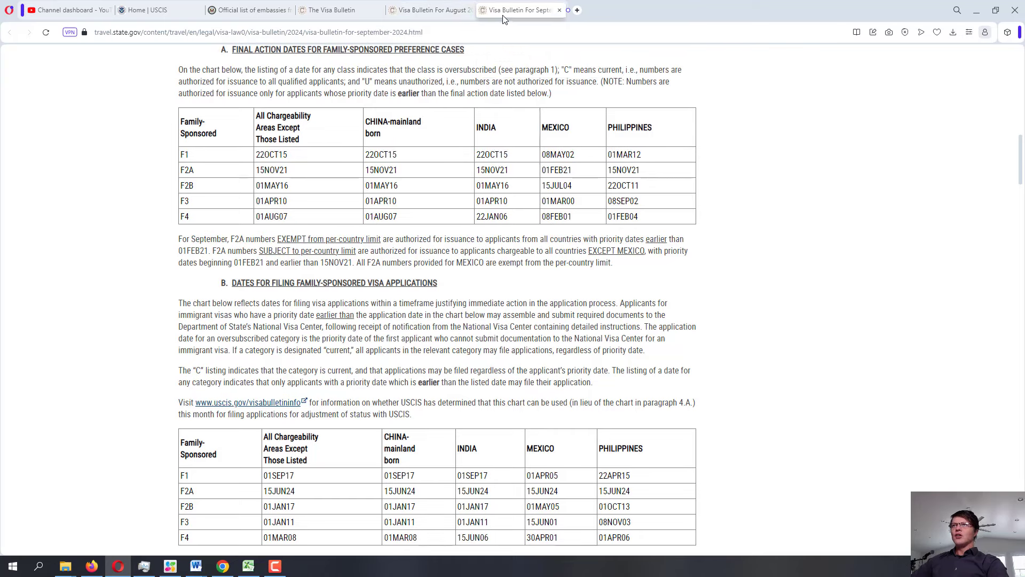
left_click(428, 9)
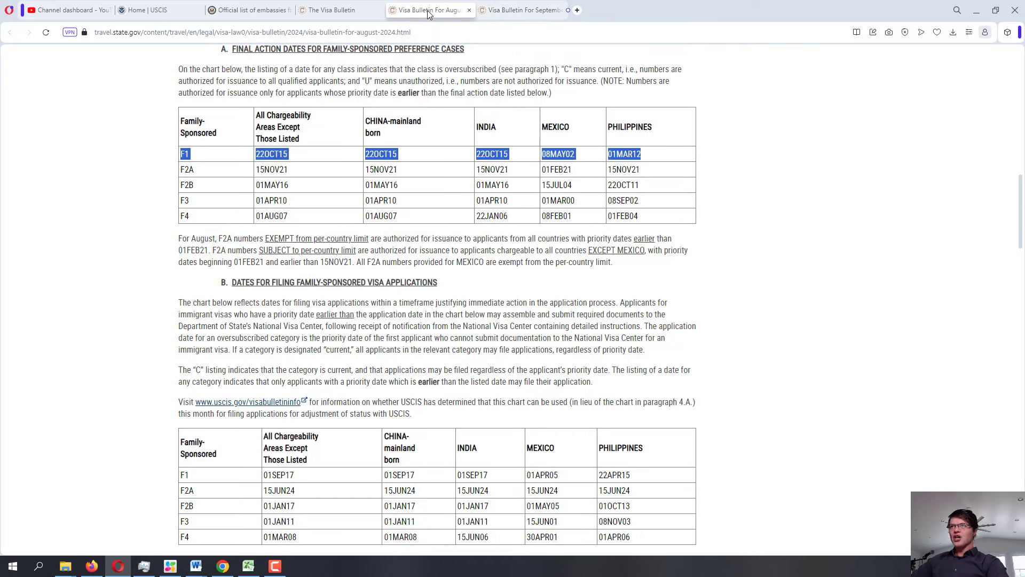
left_click(521, 10)
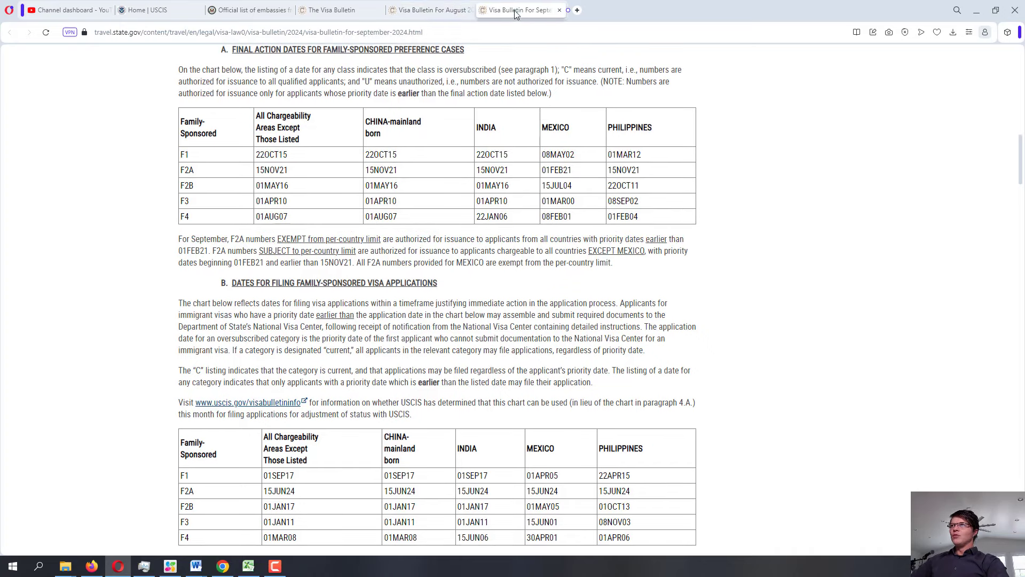
left_click(430, 10)
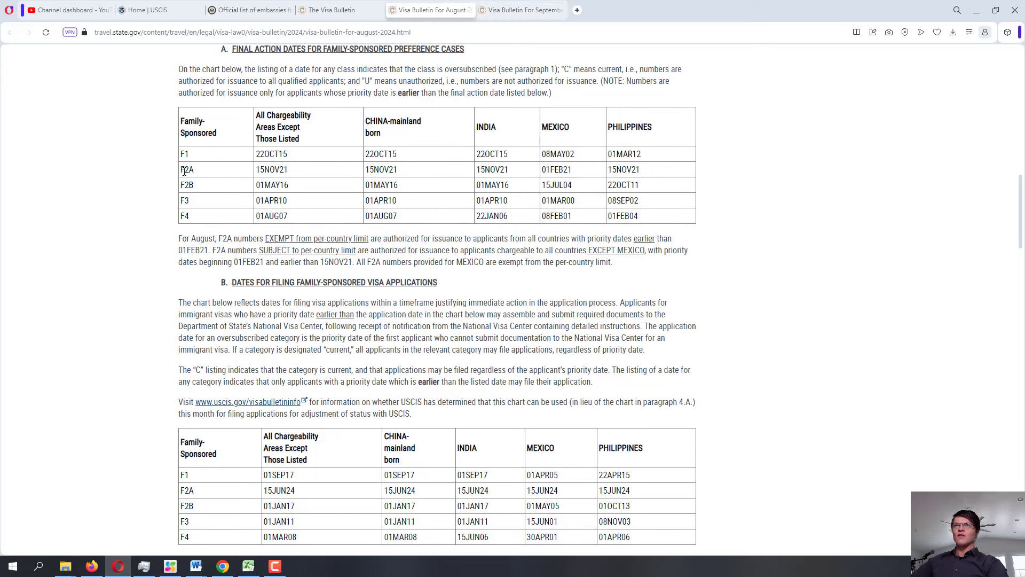
- Highlight August's F2A final action row and check it against the September bulletin
left_click_drag(181, 169, 405, 169)
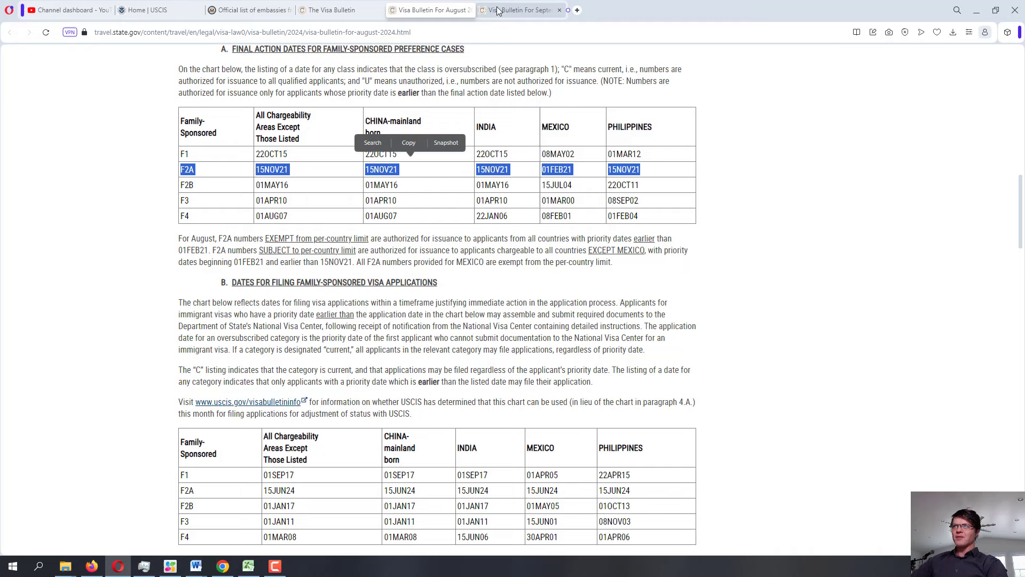
left_click(516, 10)
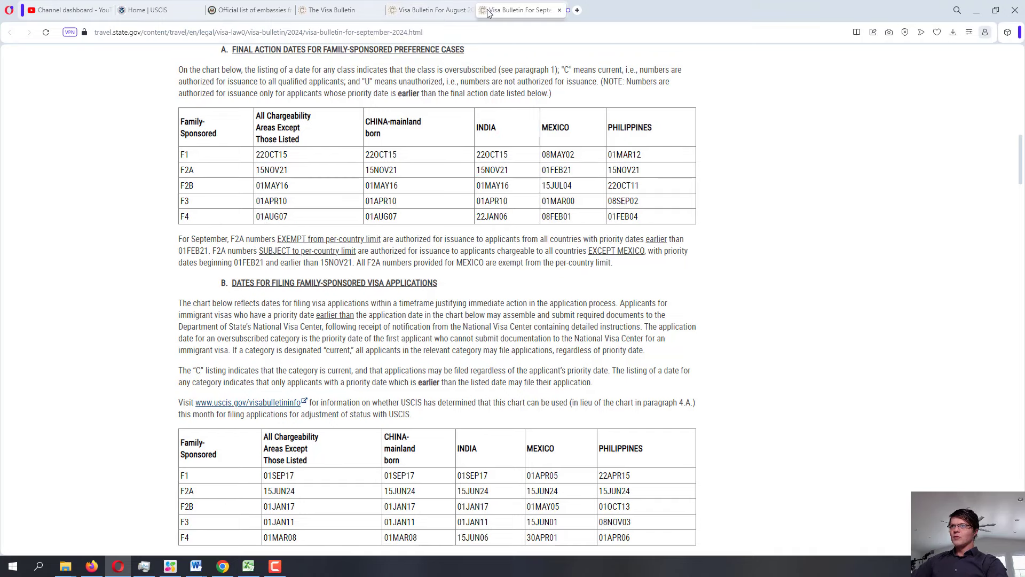
left_click(428, 9)
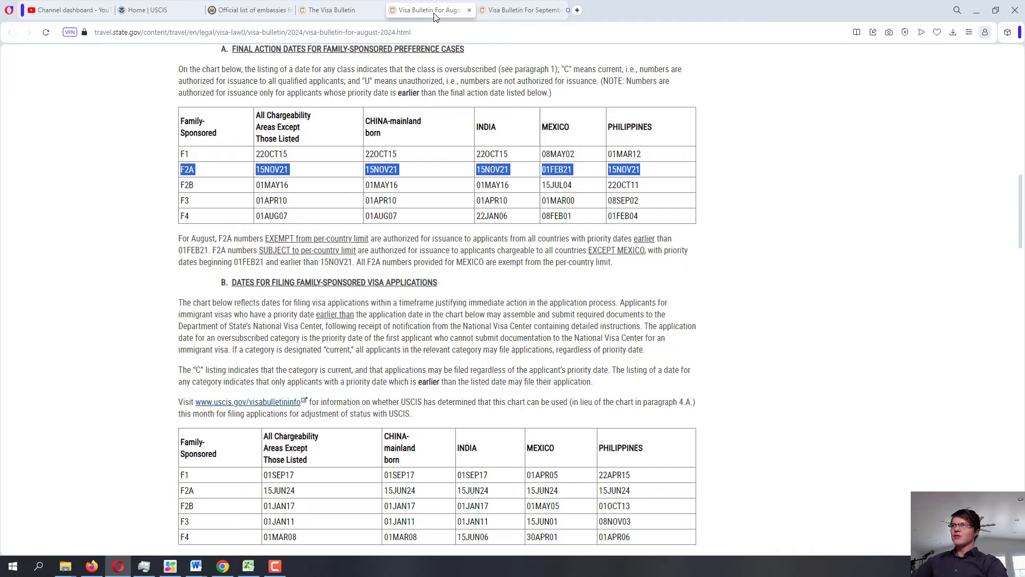
left_click(520, 10)
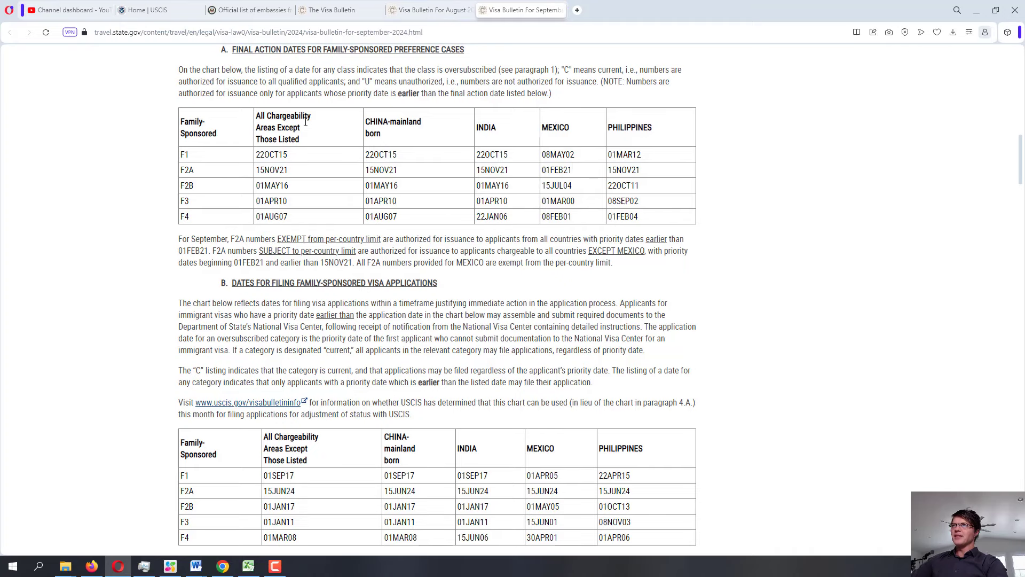
mouse_move(181, 182)
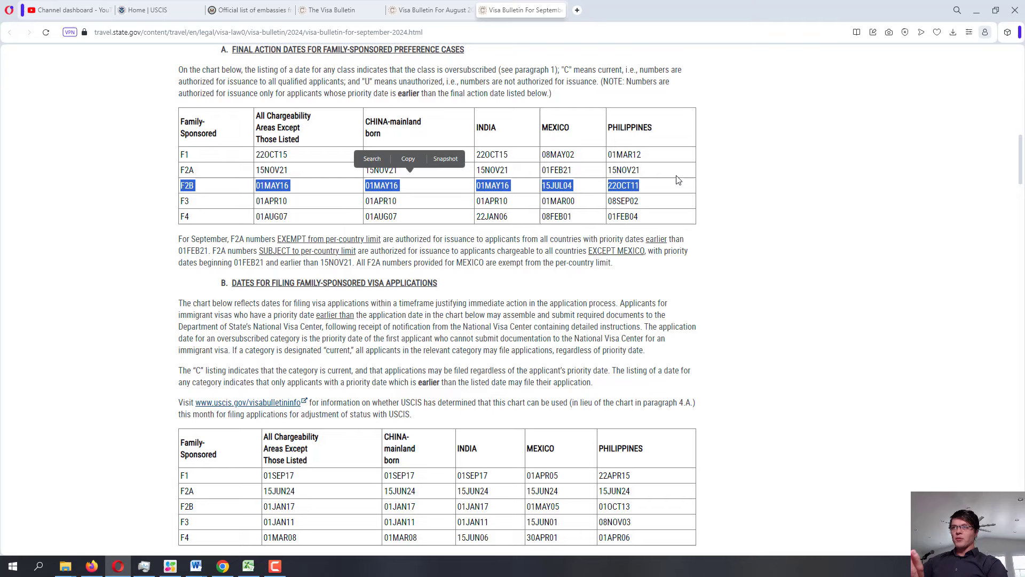
mouse_move(346, 83)
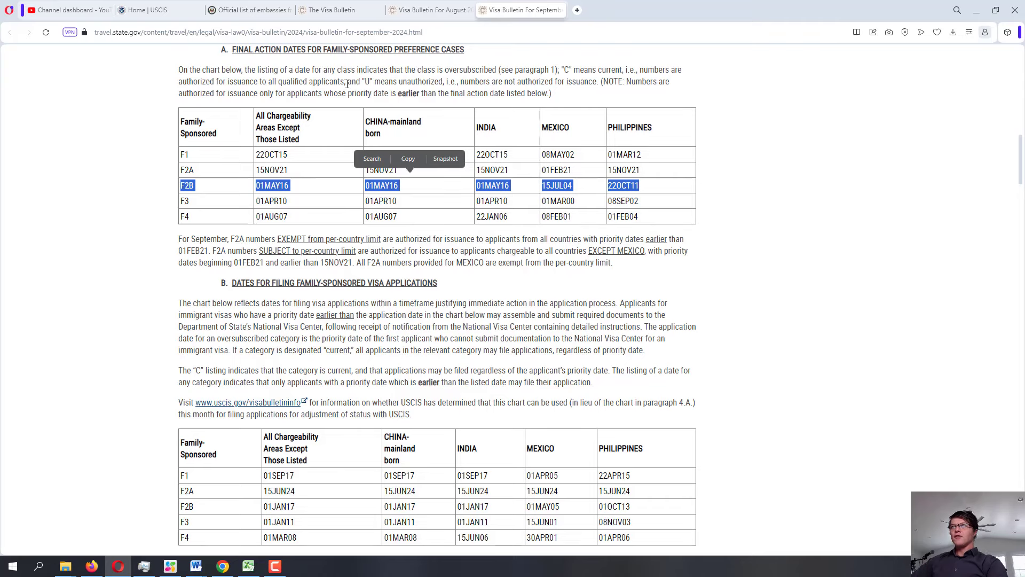
- Highlight the F2B final action row in the August bulletin and compare it with September's
left_click(428, 9)
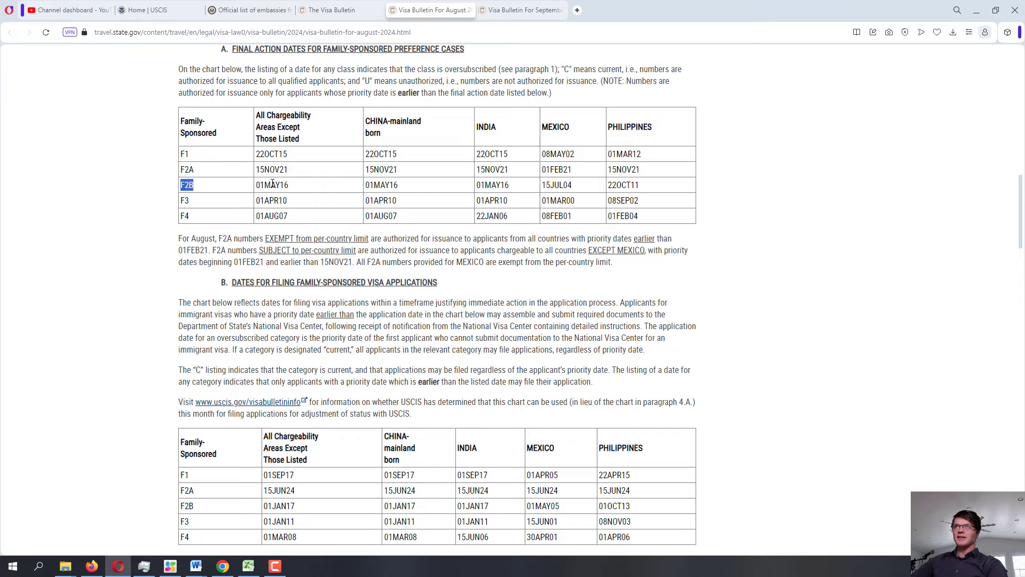
left_click_drag(190, 185, 641, 184)
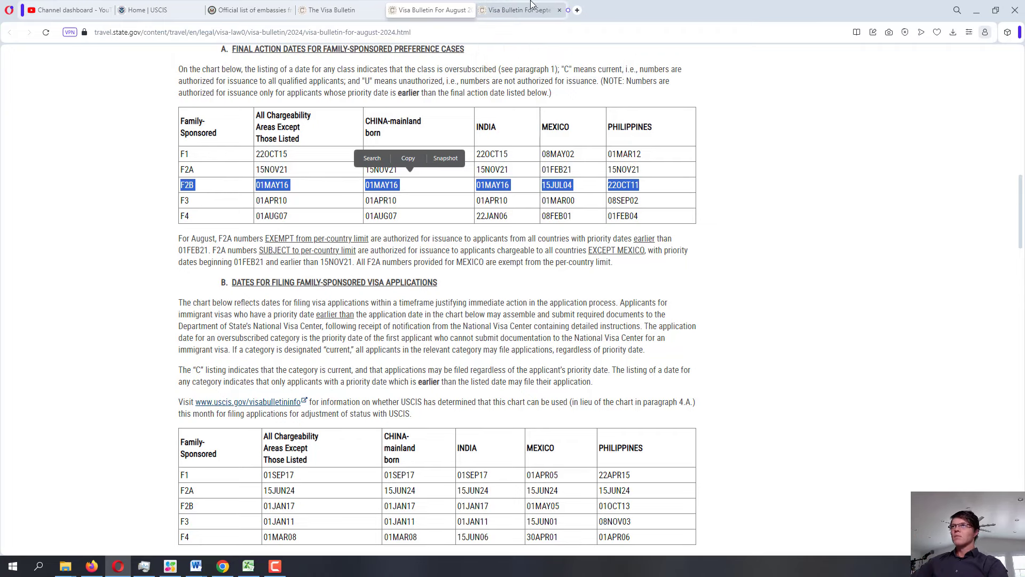
left_click(516, 10)
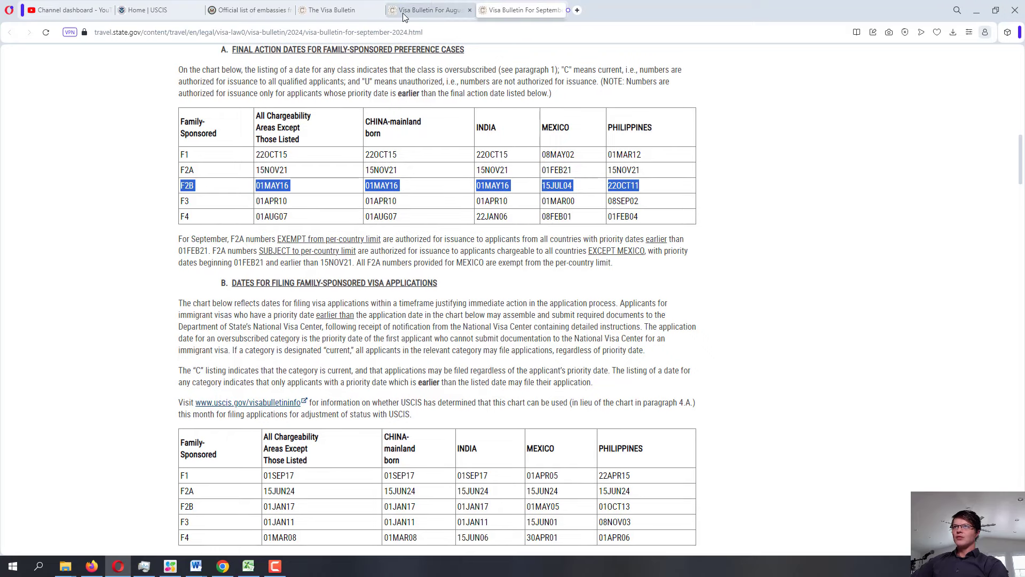
left_click(519, 9)
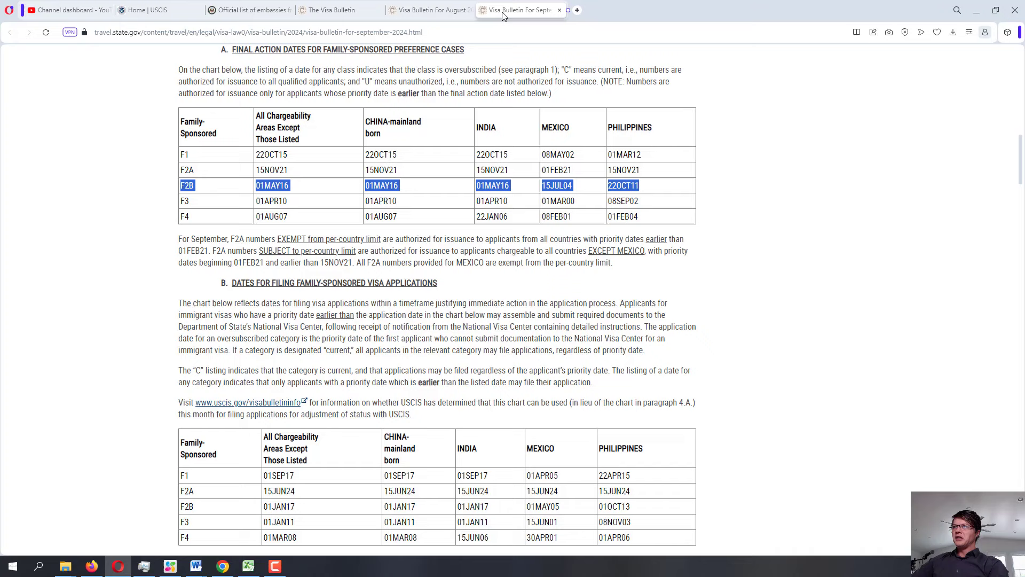
left_click(428, 10)
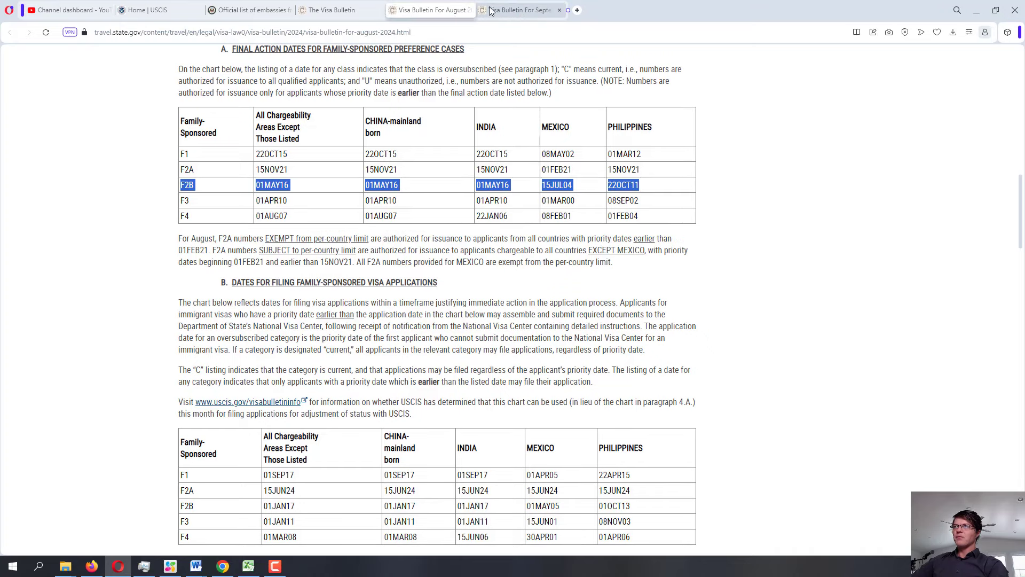
left_click(430, 10)
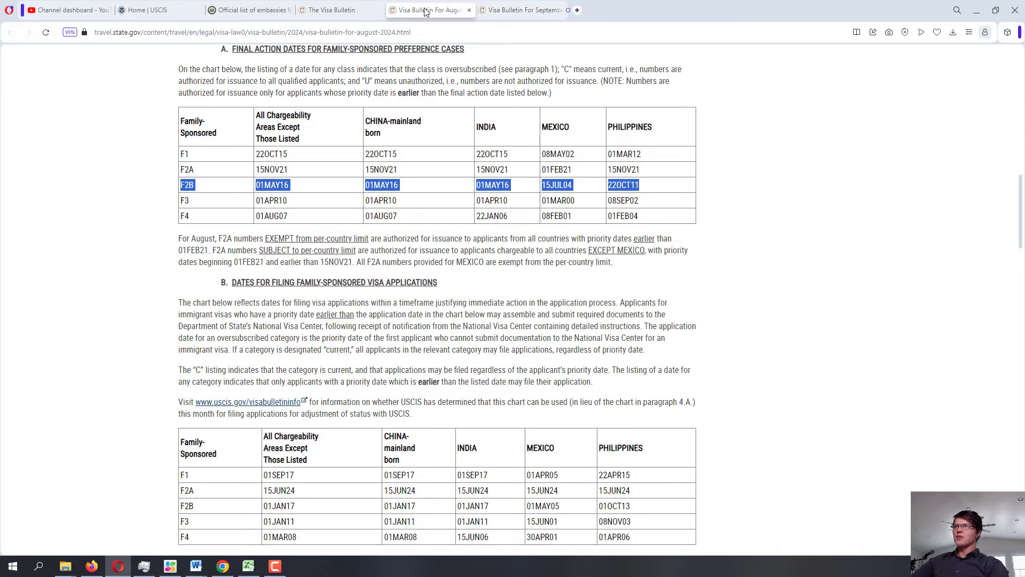
- Toggle between the bulletins to confirm identical F2B dates, ending on August
left_click(519, 9)
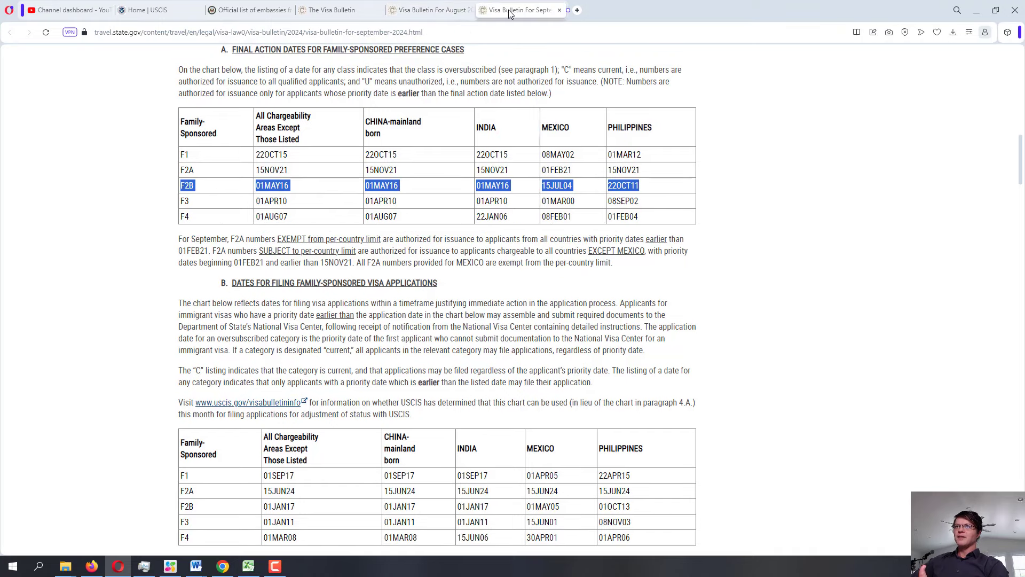
left_click(430, 10)
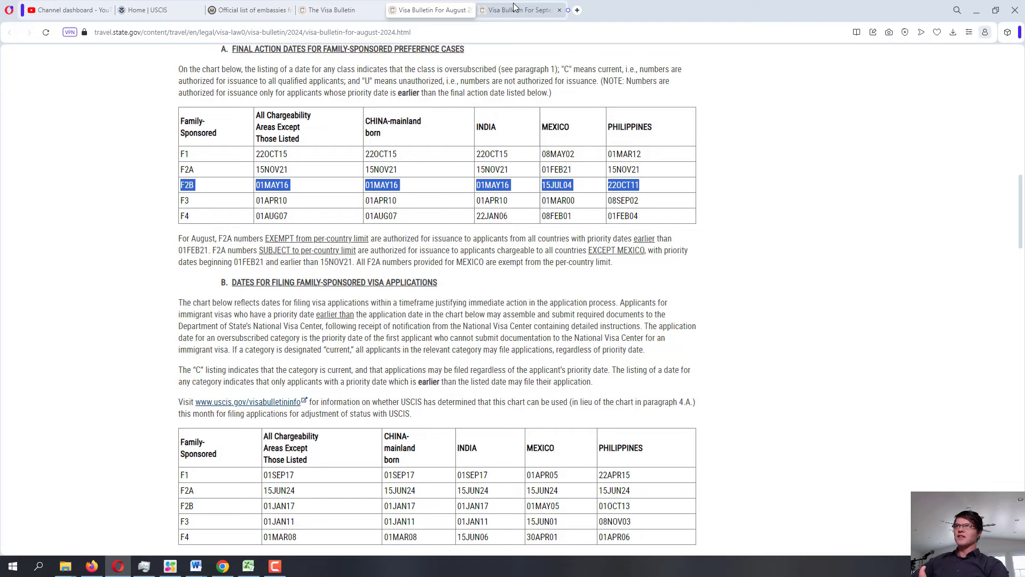
mouse_move(500, 12)
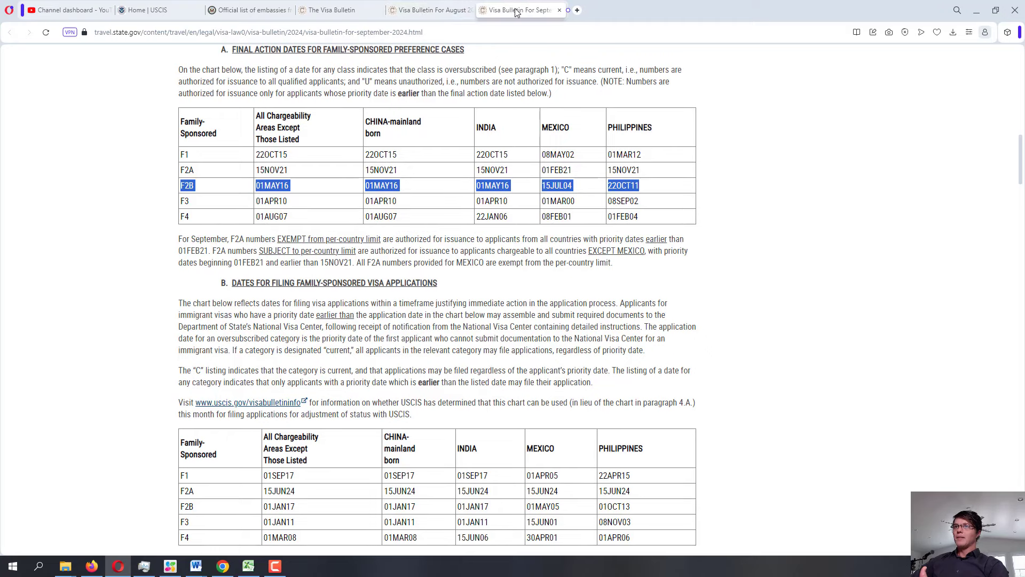
left_click(428, 9)
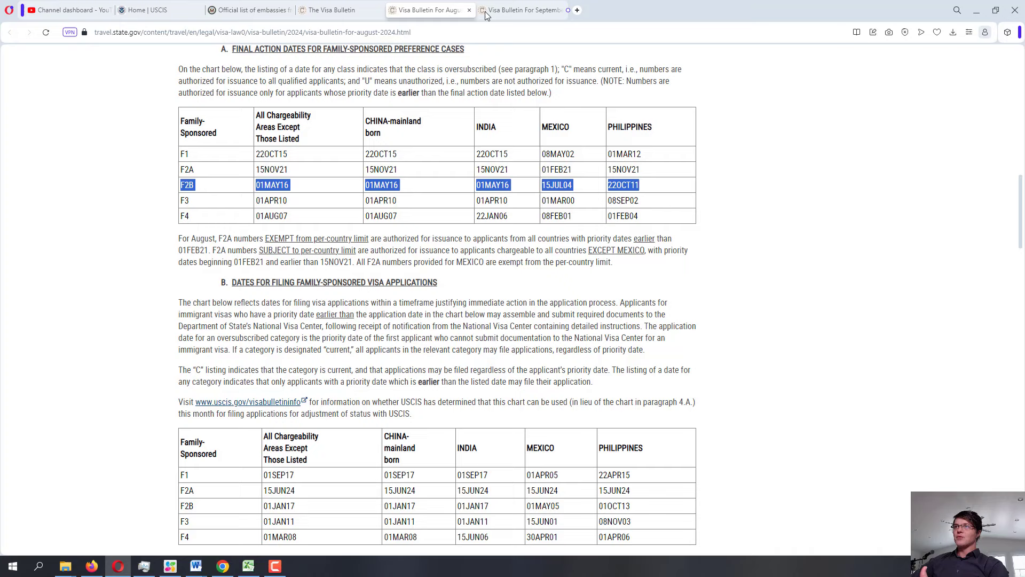
left_click(521, 9)
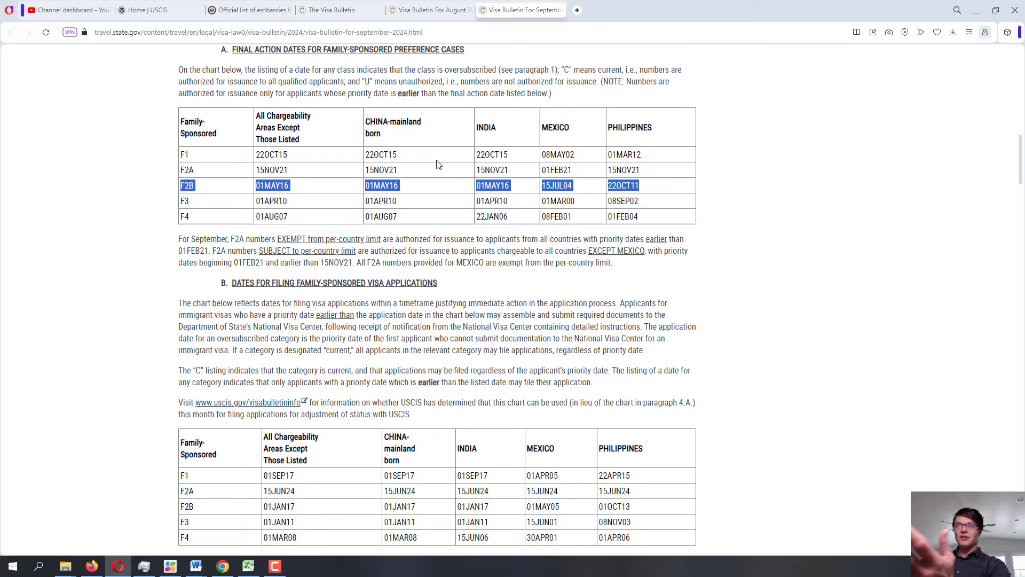
mouse_move(294, 203)
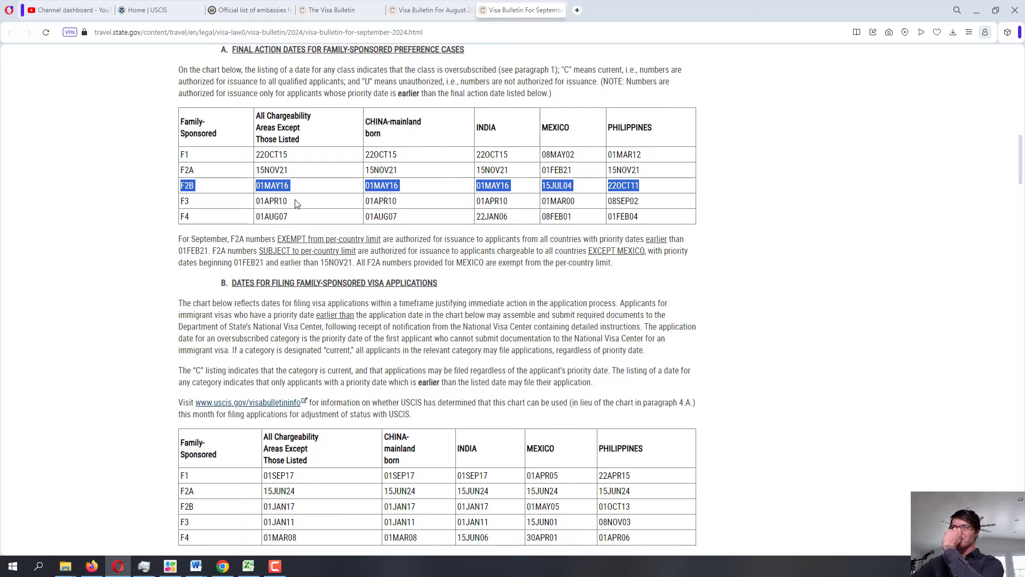
left_click(431, 9)
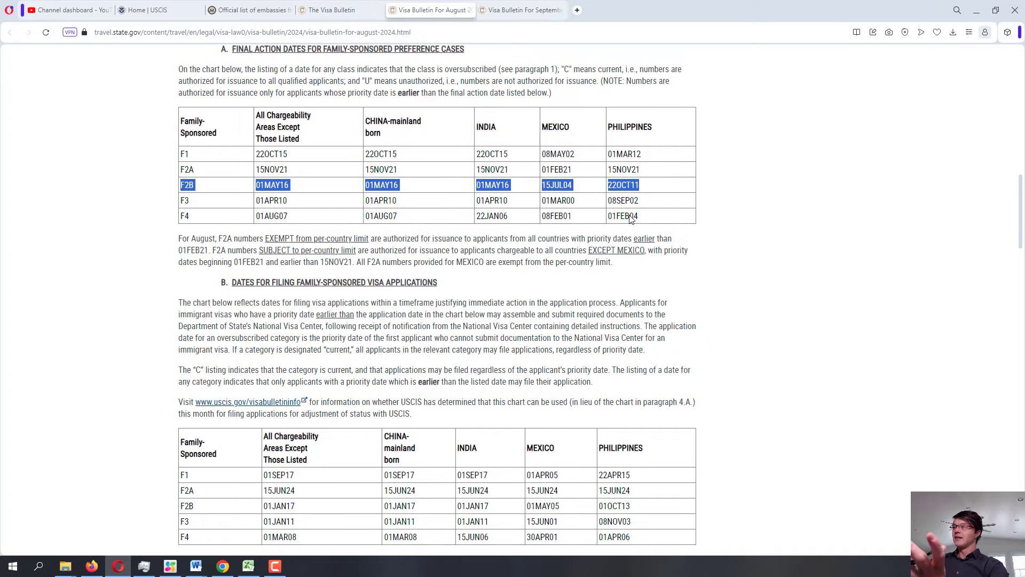
- Scroll both bulletins to the family-sponsored dates-for-filing chart, ending on August's
scroll("down", 3)
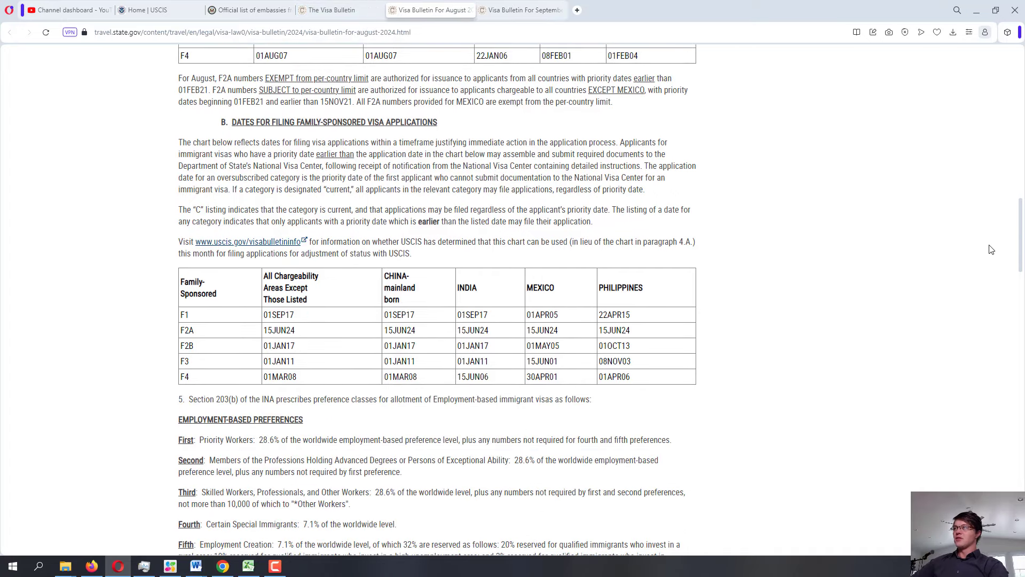
scroll("down", 3)
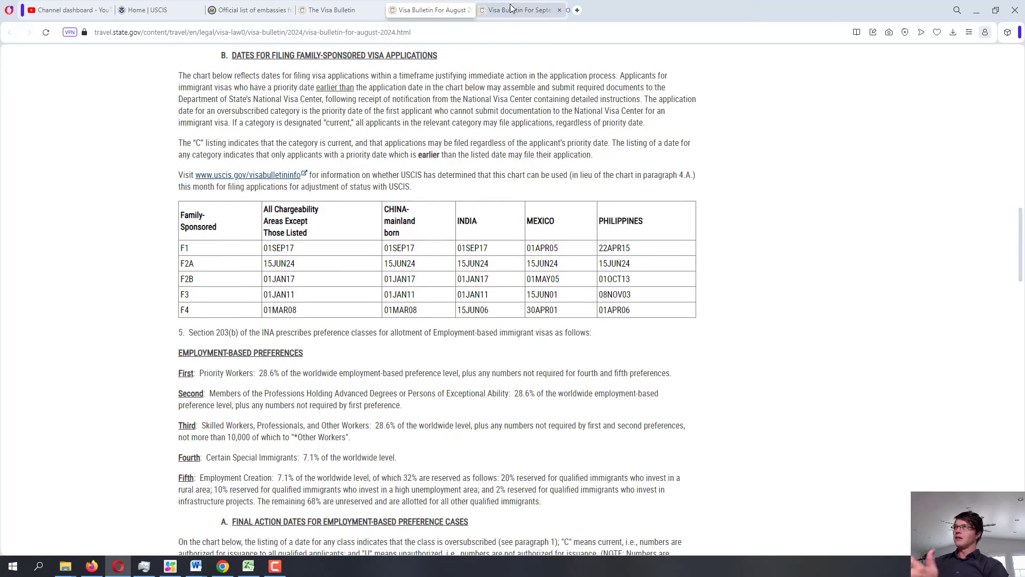
left_click(520, 10)
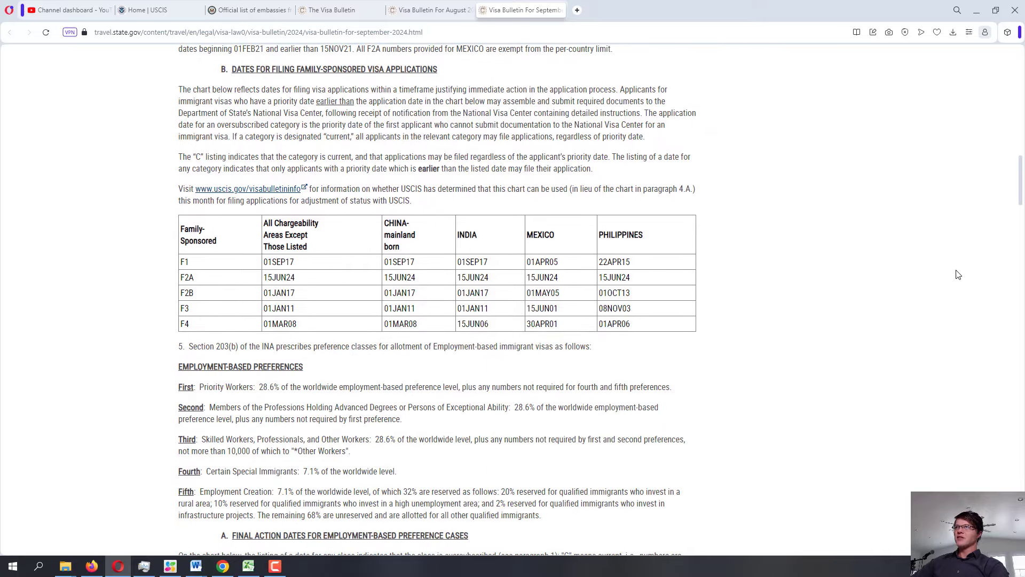
scroll("down", 3)
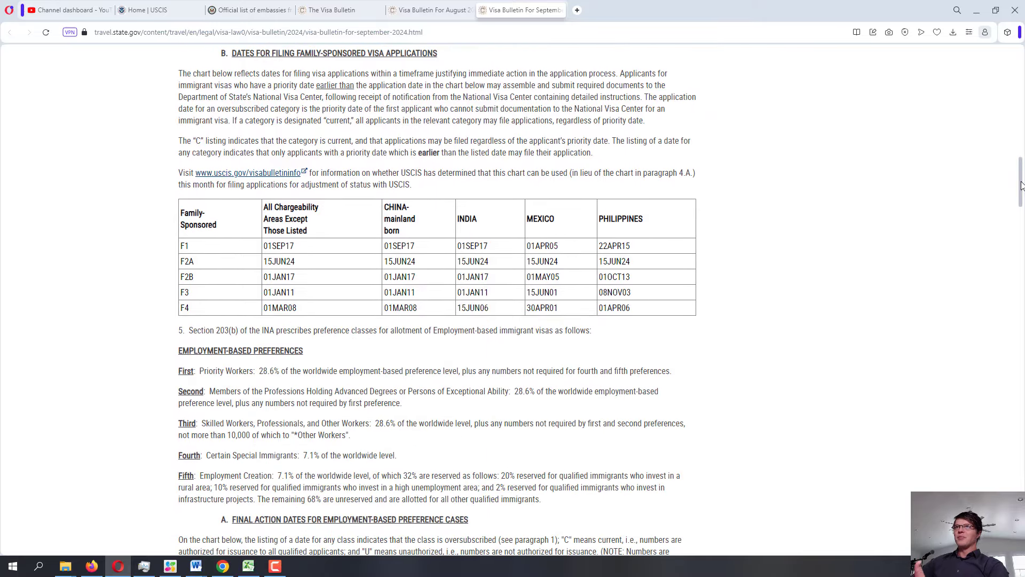
left_click(428, 10)
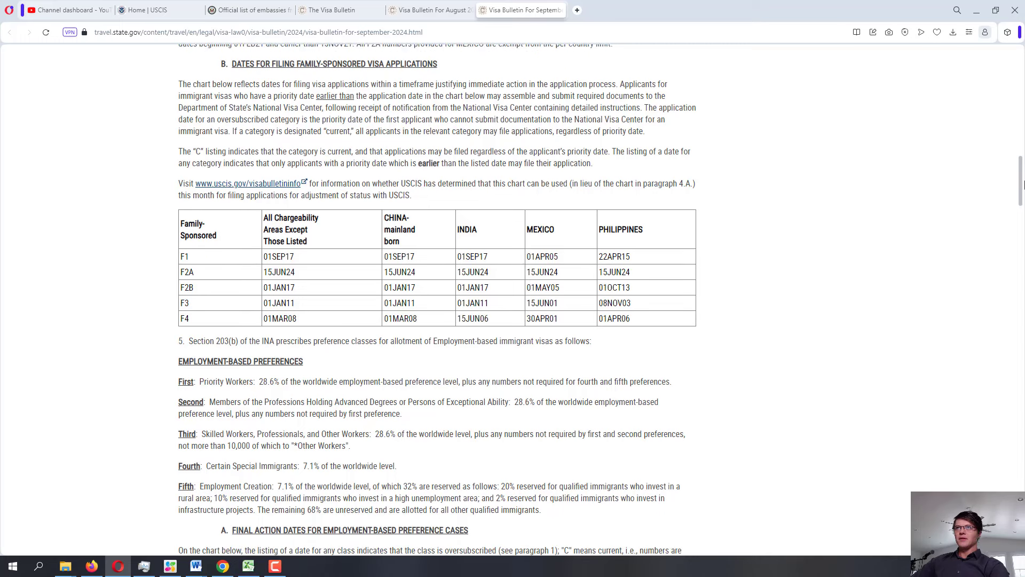
left_click(430, 10)
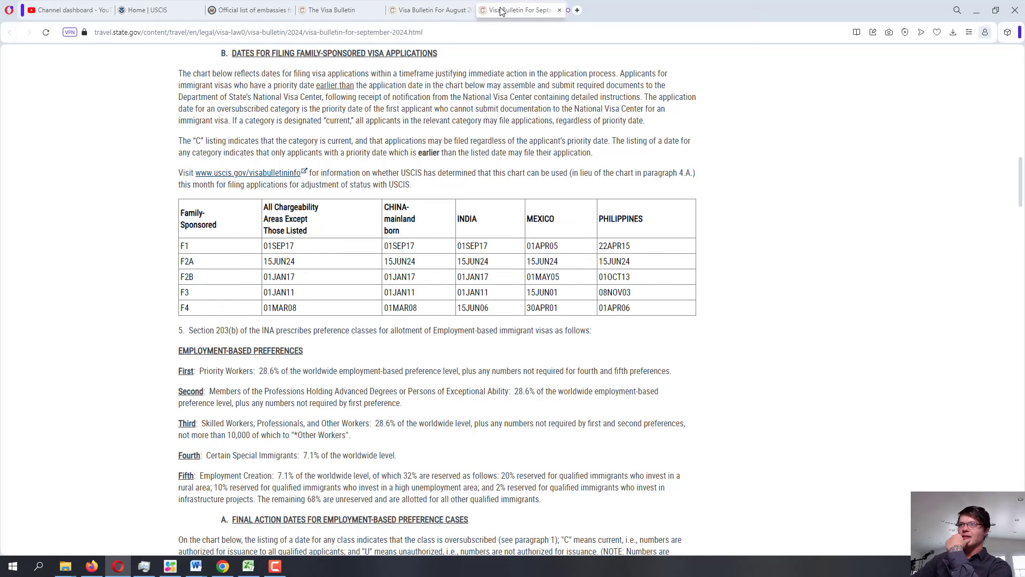
mouse_move(474, 11)
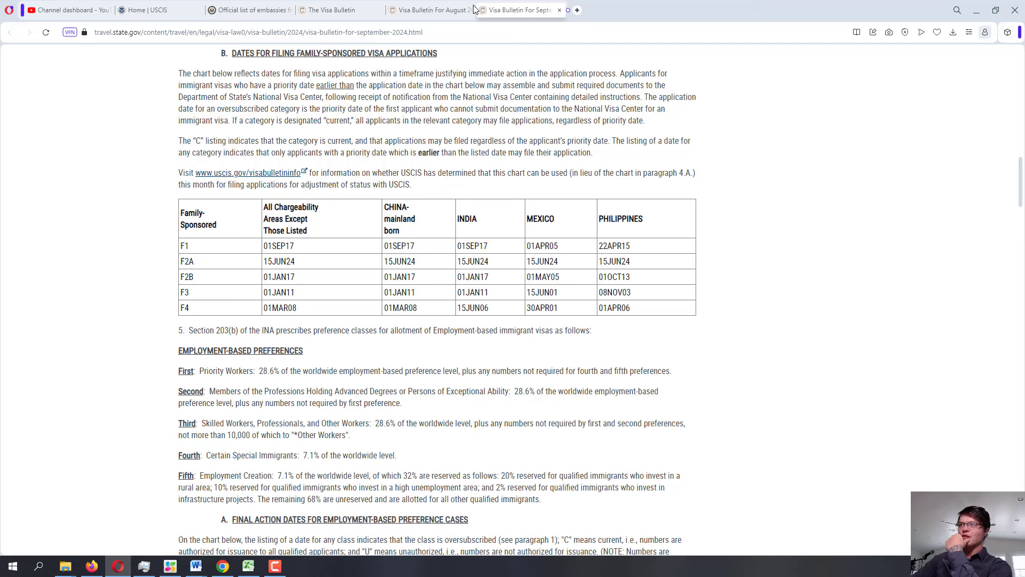
left_click(429, 10)
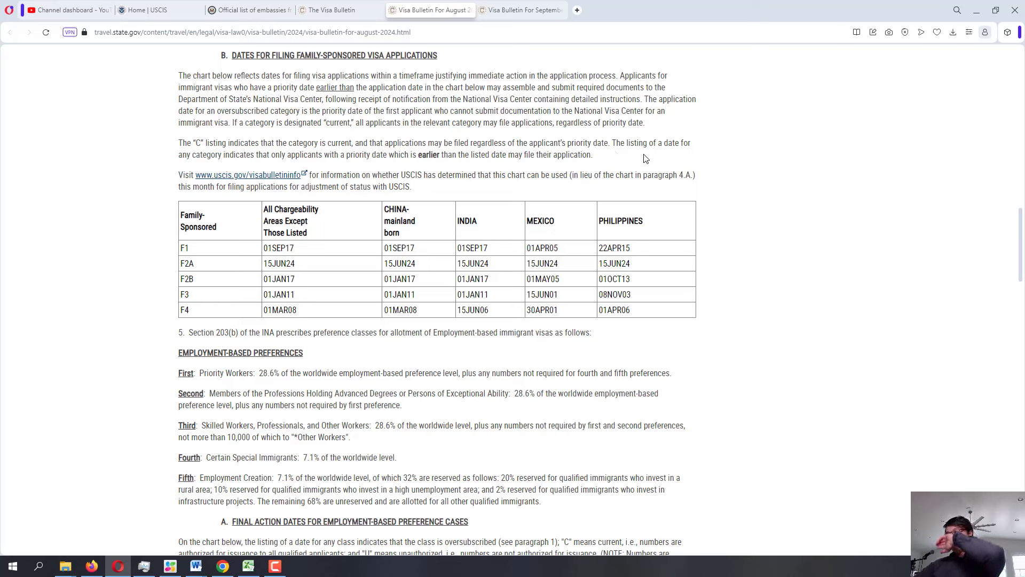
mouse_move(656, 177)
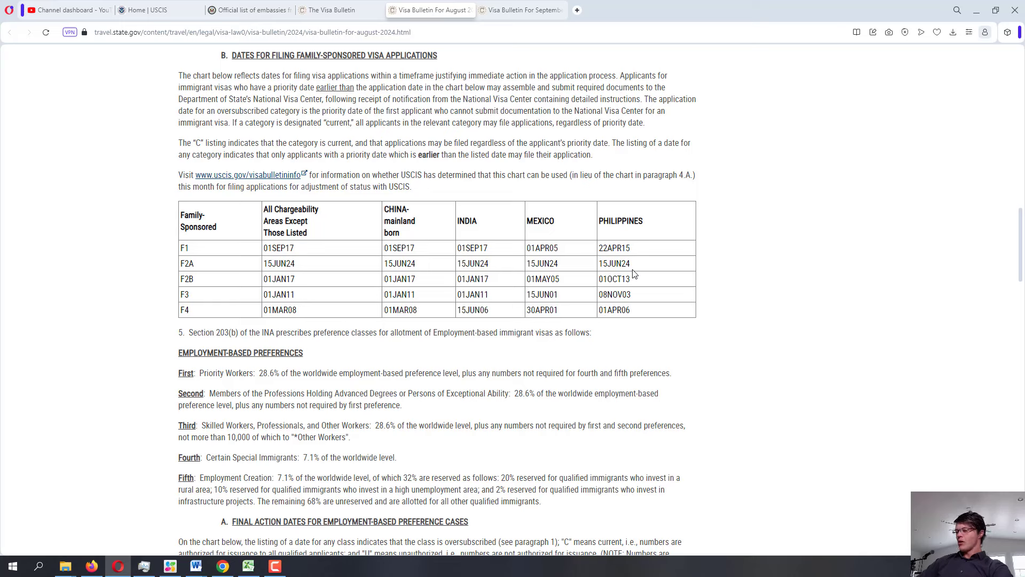
mouse_move(638, 277)
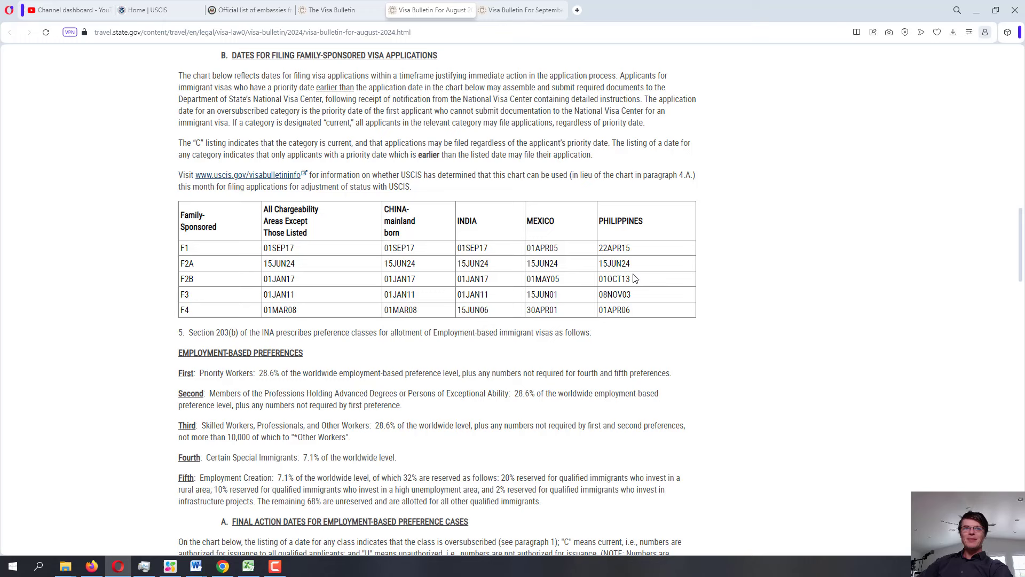
mouse_move(551, 155)
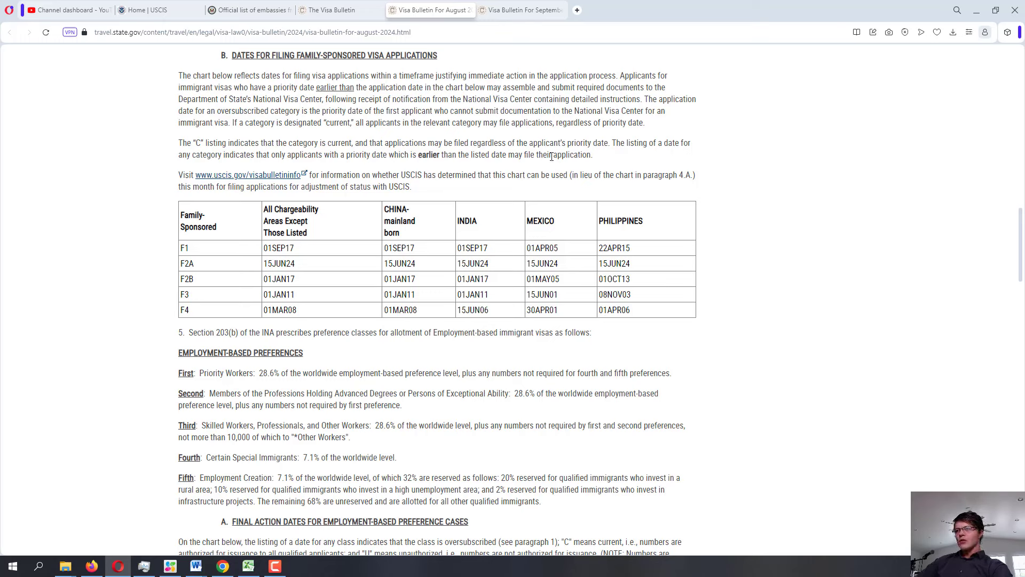
mouse_move(551, 193)
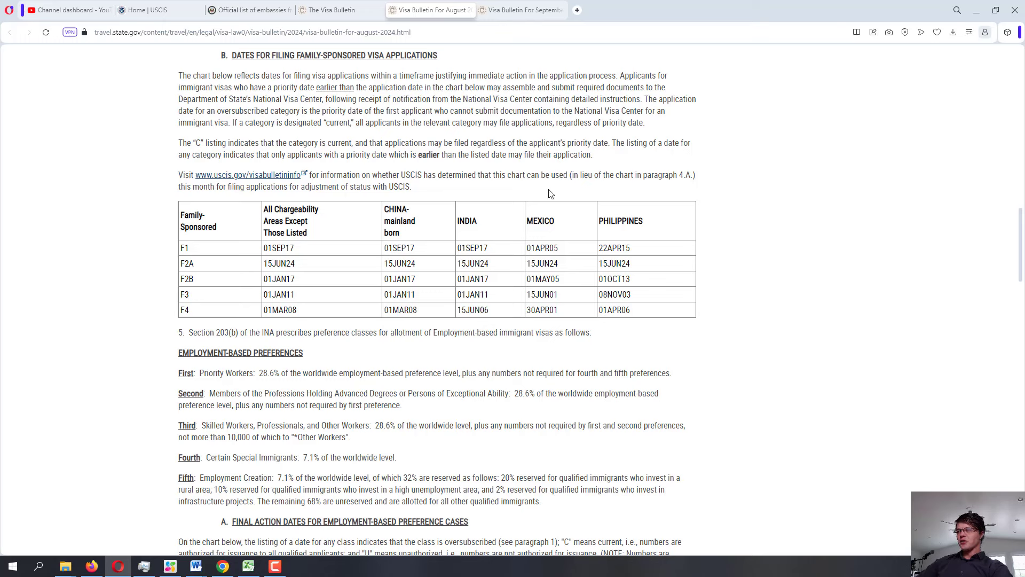
mouse_move(575, 235)
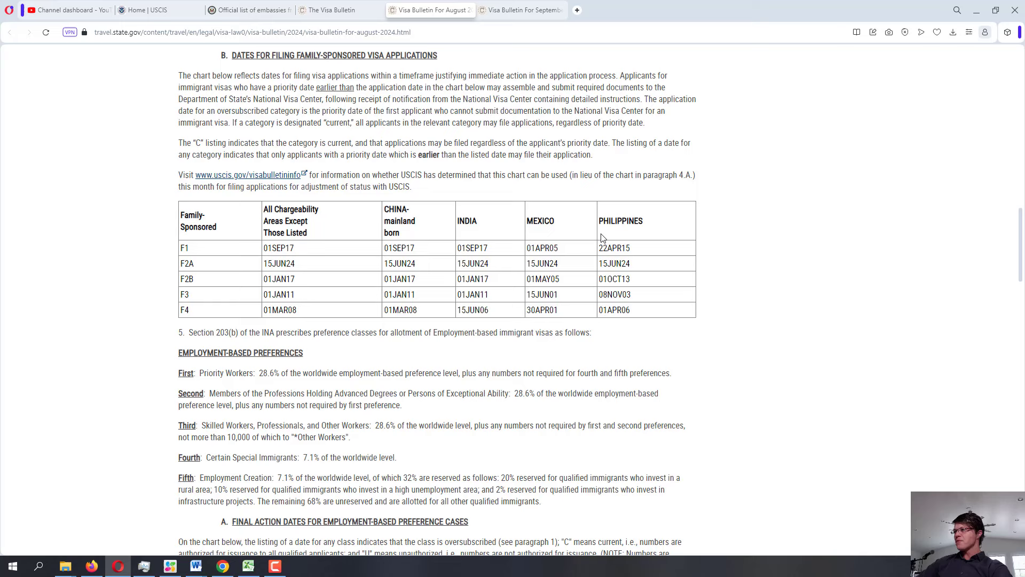
mouse_move(595, 237)
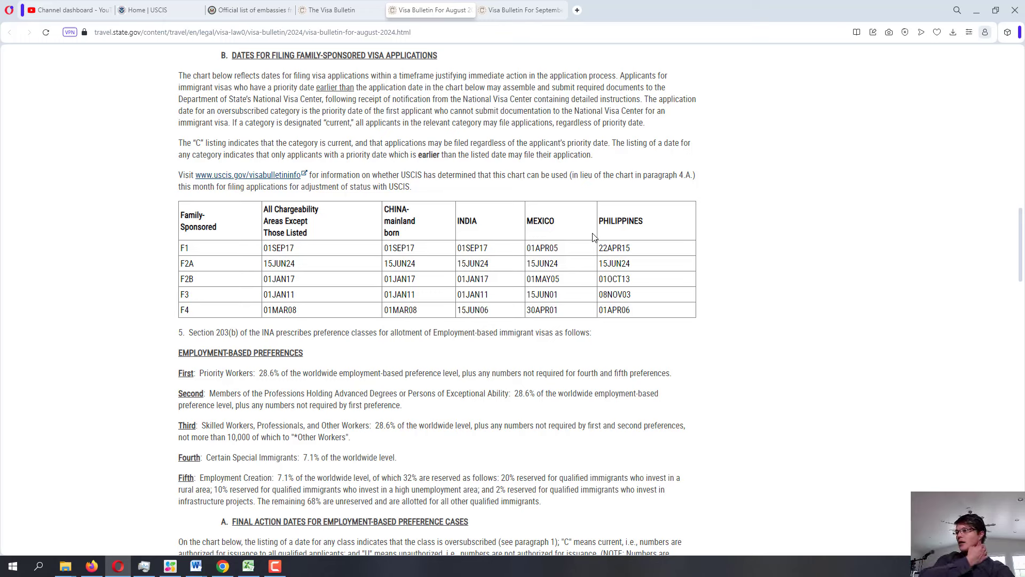
mouse_move(695, 247)
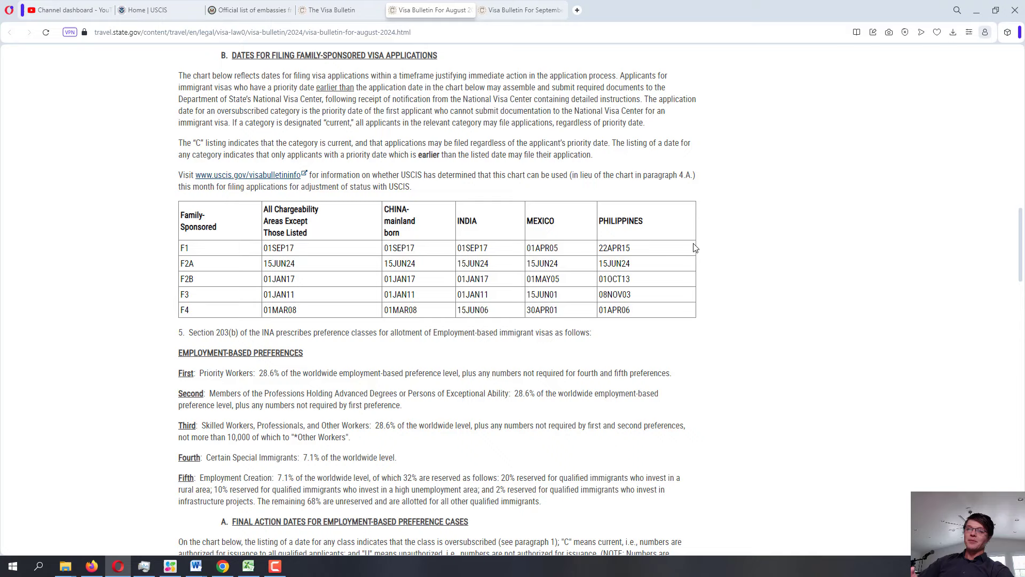
mouse_move(704, 271)
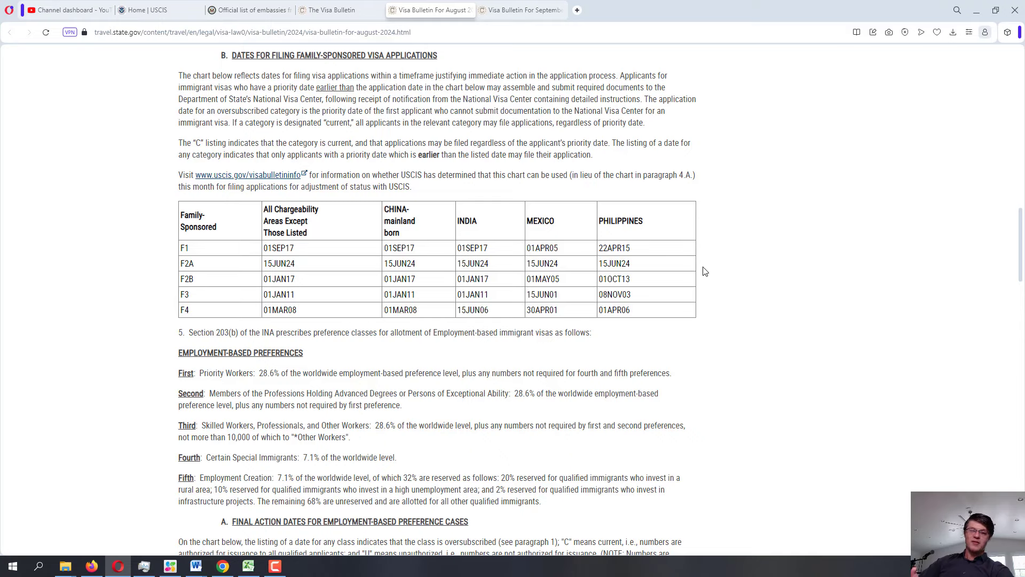
mouse_move(636, 285)
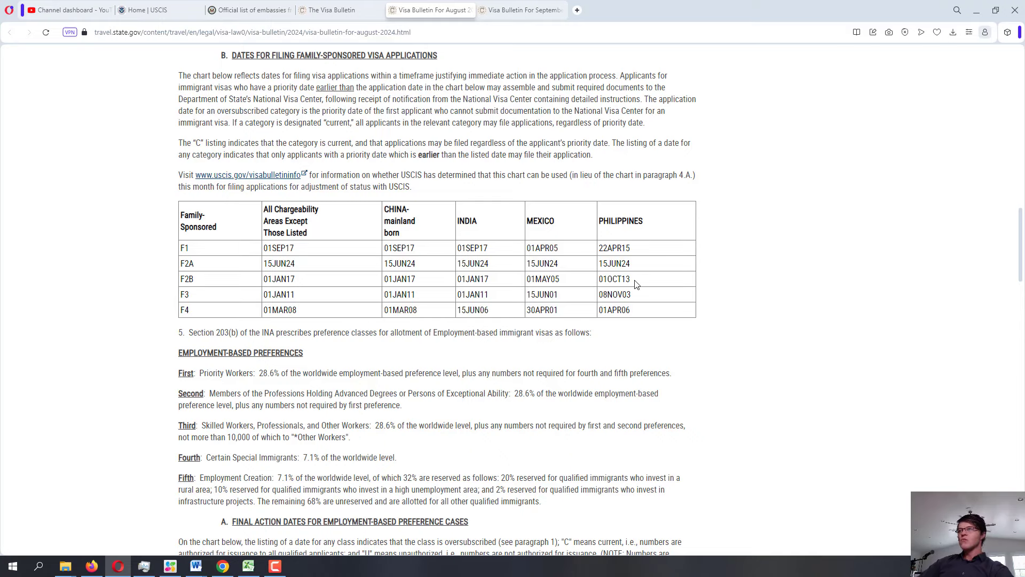
- Switch to the September bulletin and scroll to its family-sponsored final action dates chart
scroll("up", 3)
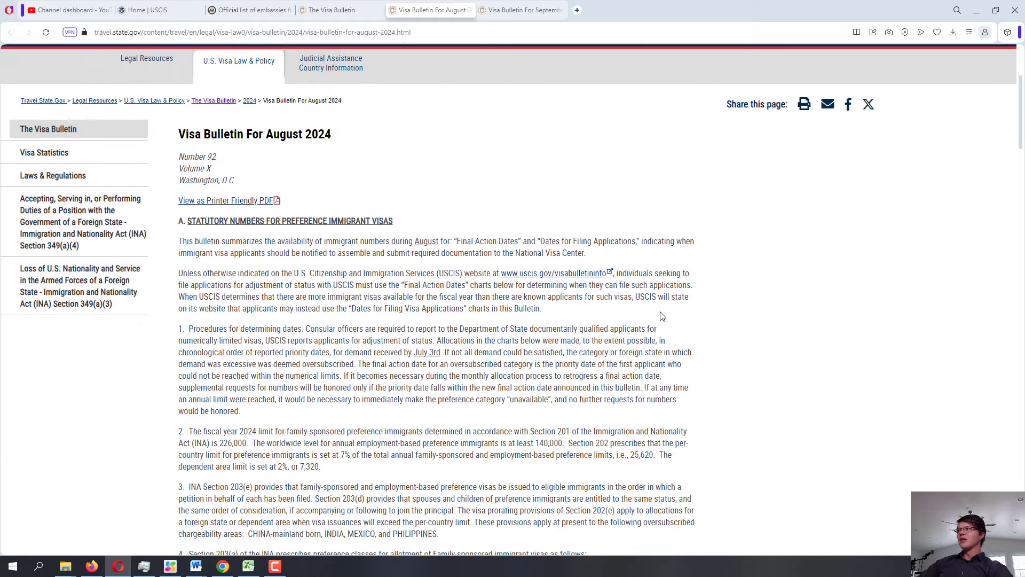
left_click(520, 9)
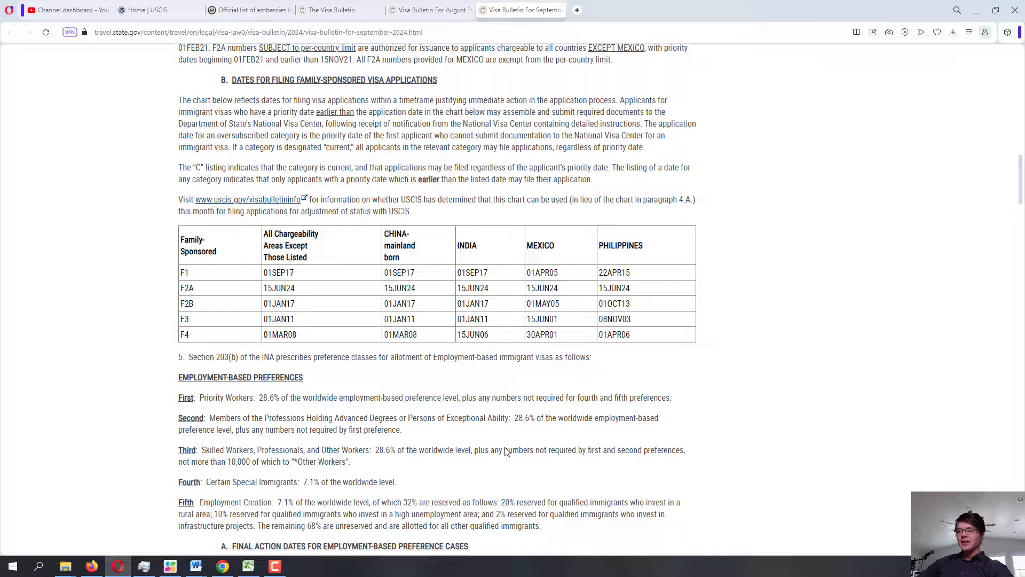
scroll("up", 3)
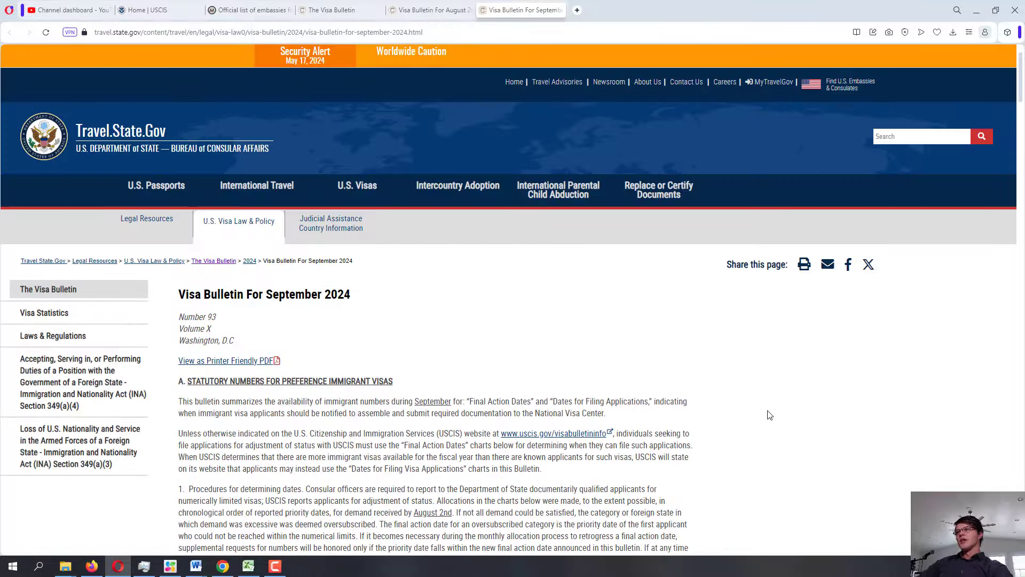
scroll("down", 3)
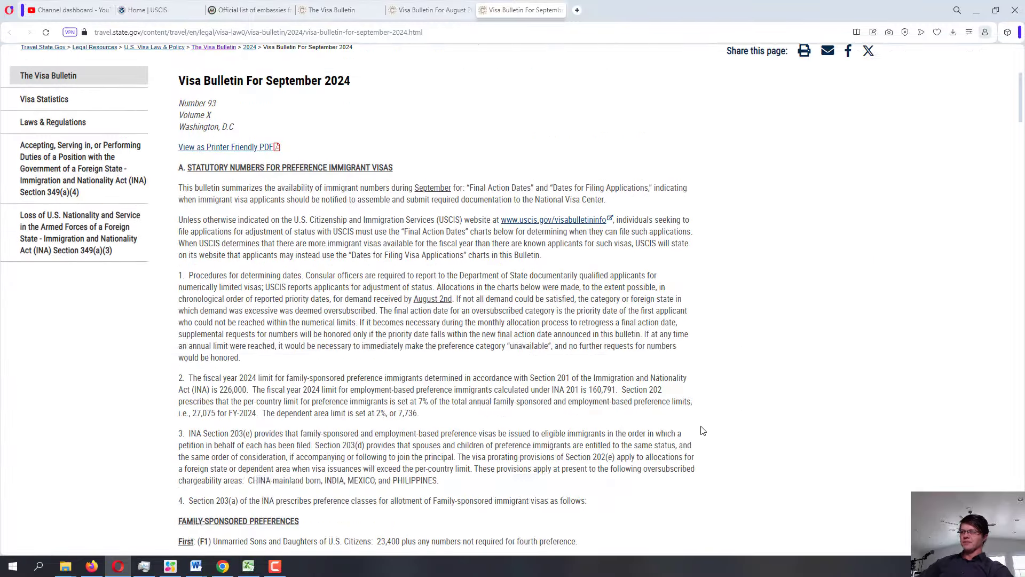
scroll("down", 3)
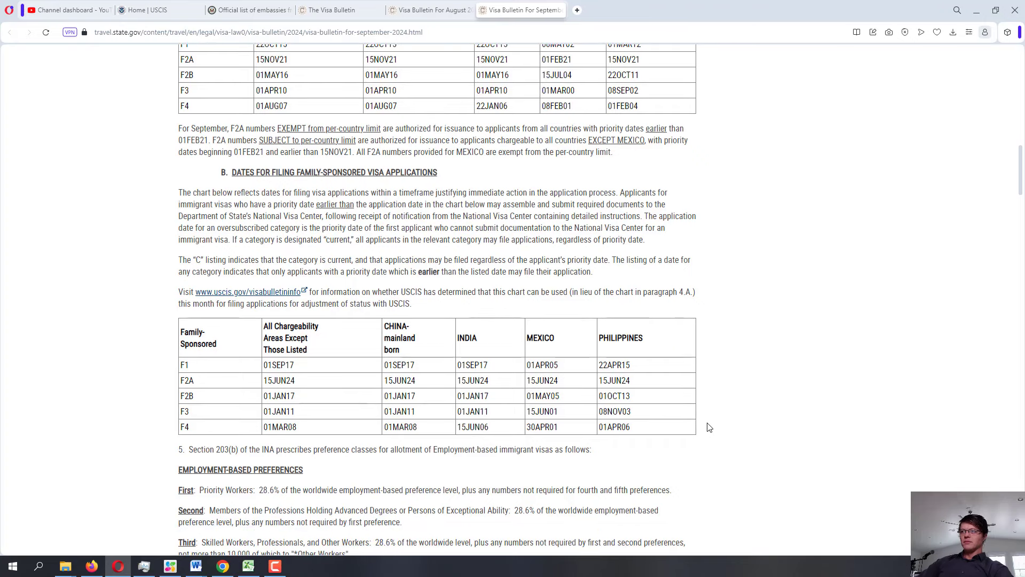
mouse_move(688, 410)
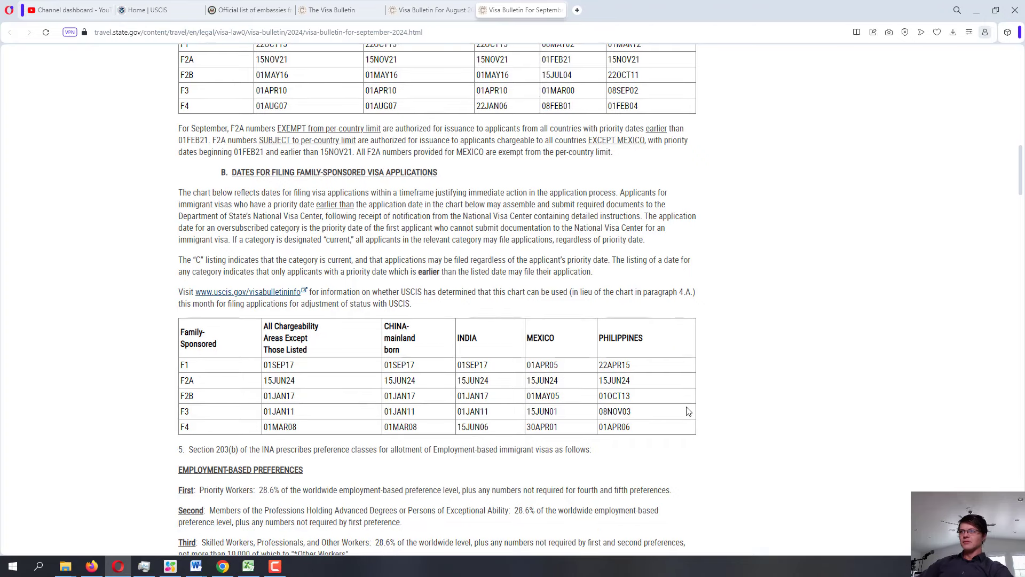
scroll("up", 3)
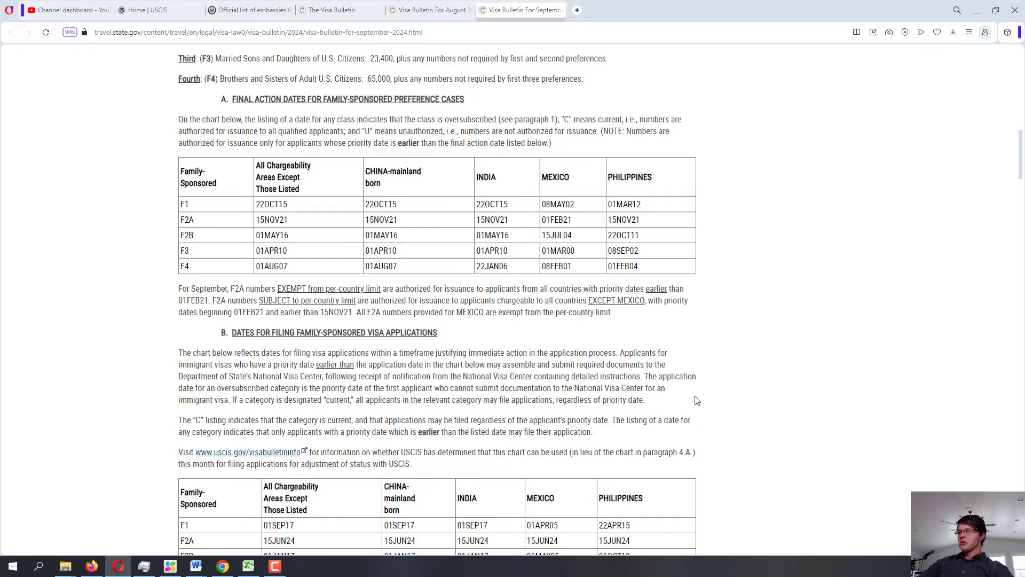
scroll("down", 3)
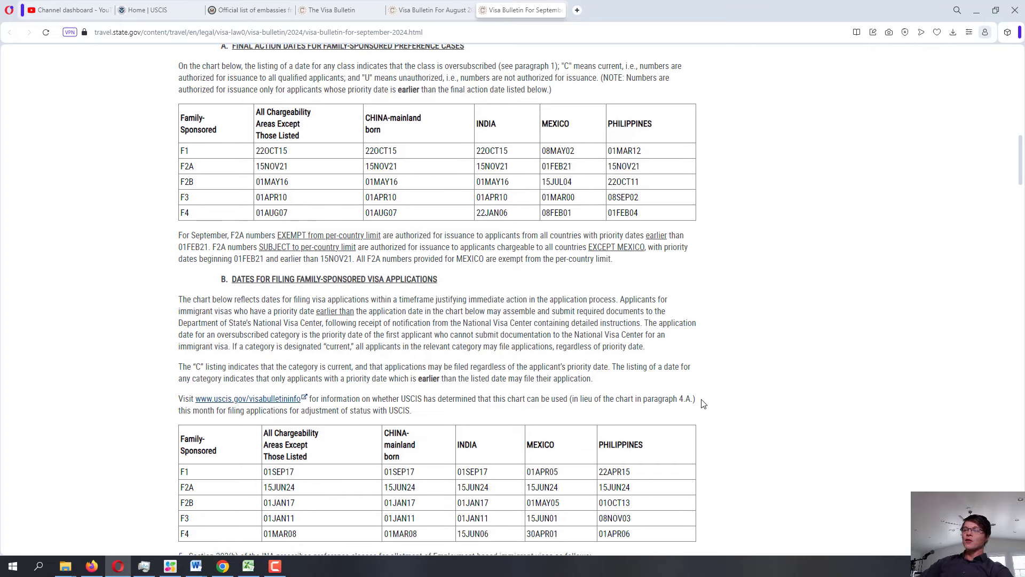
mouse_move(696, 401)
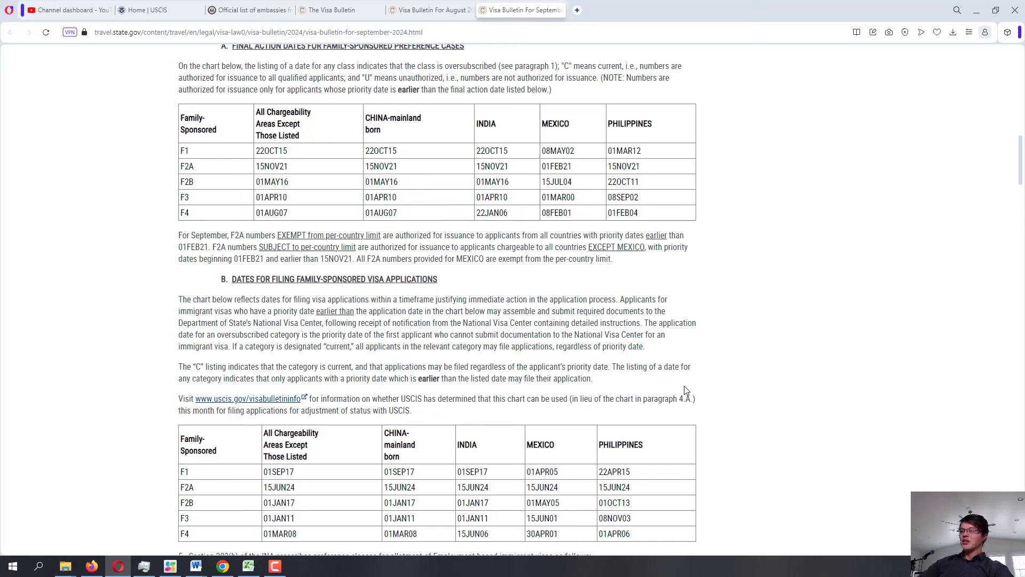
mouse_move(680, 387)
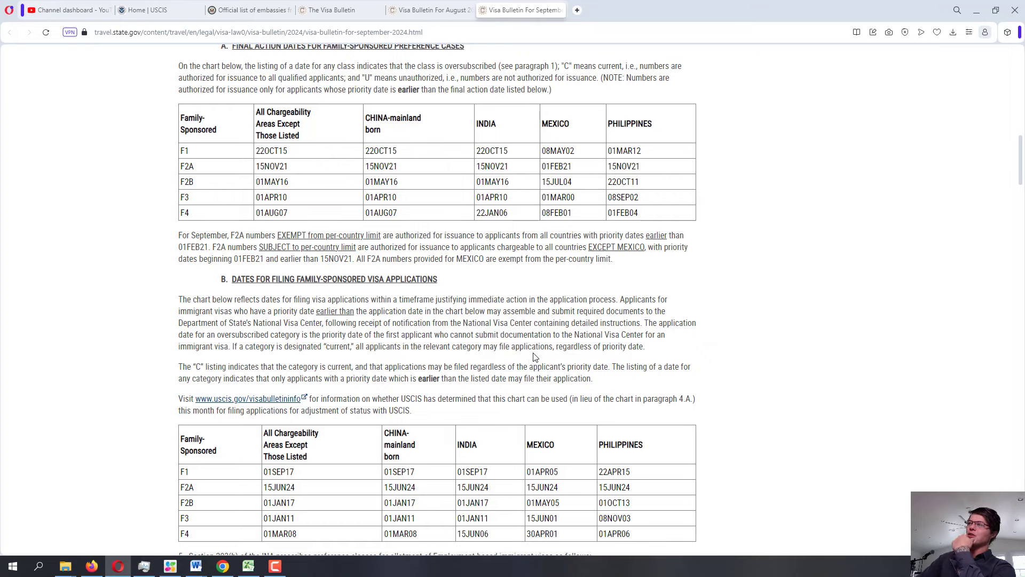
scroll("up", 3)
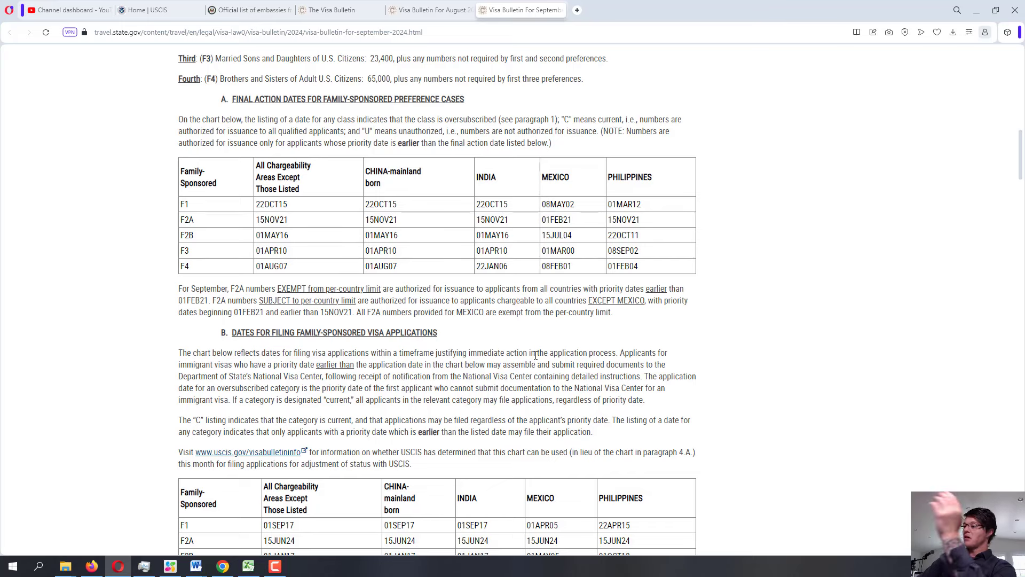
mouse_move(537, 354)
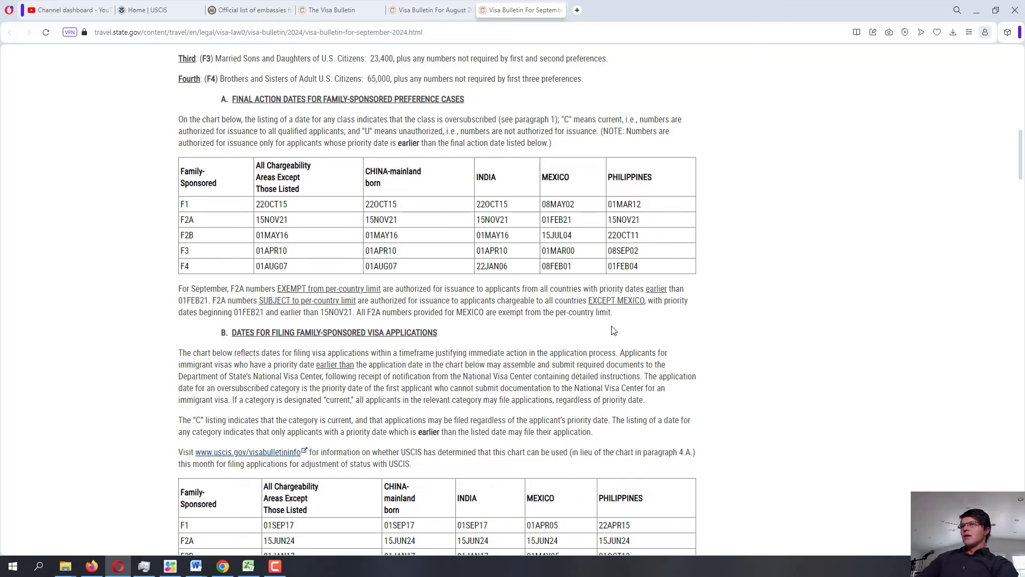
mouse_move(607, 332)
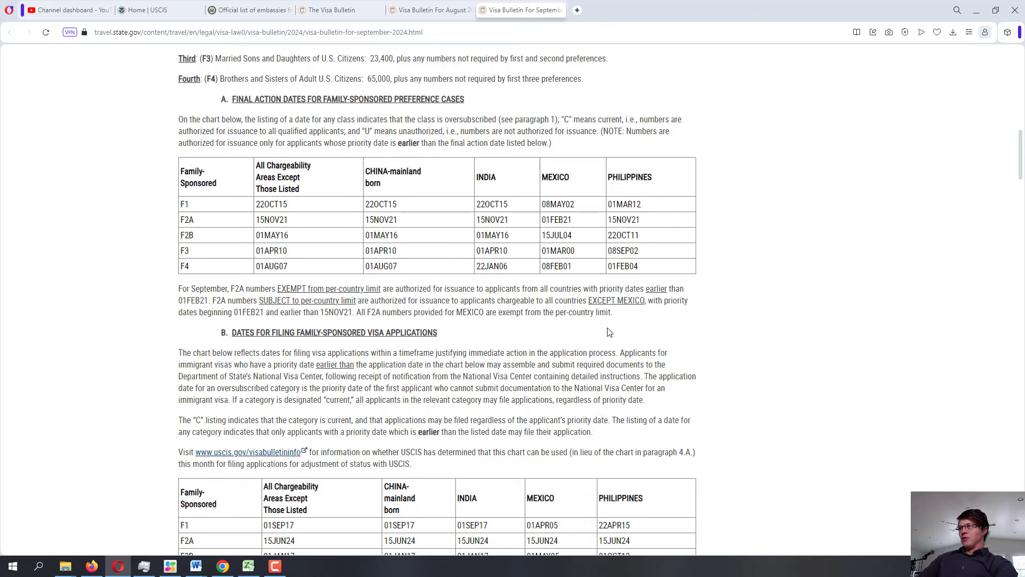
mouse_move(75, 386)
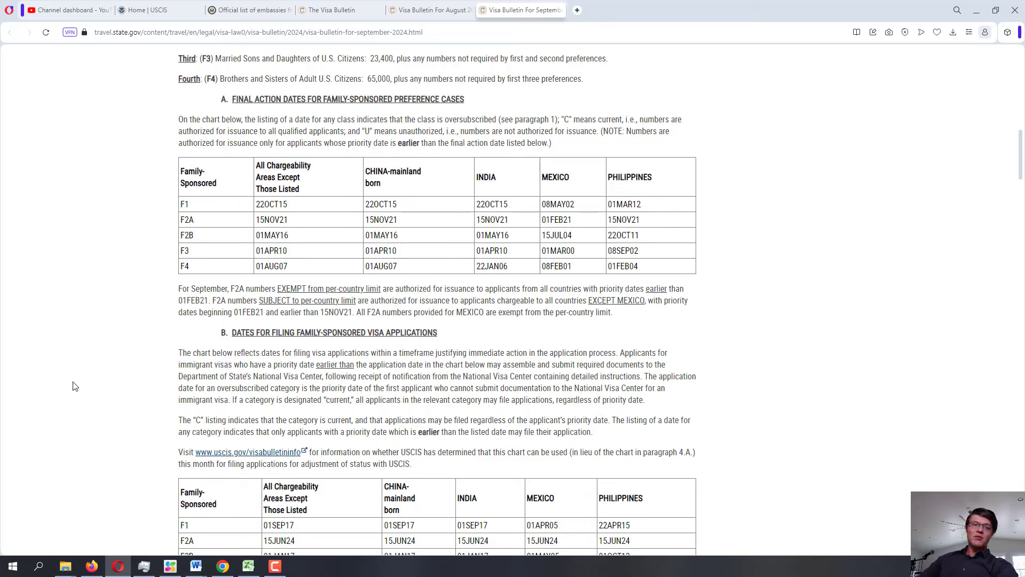
mouse_move(47, 372)
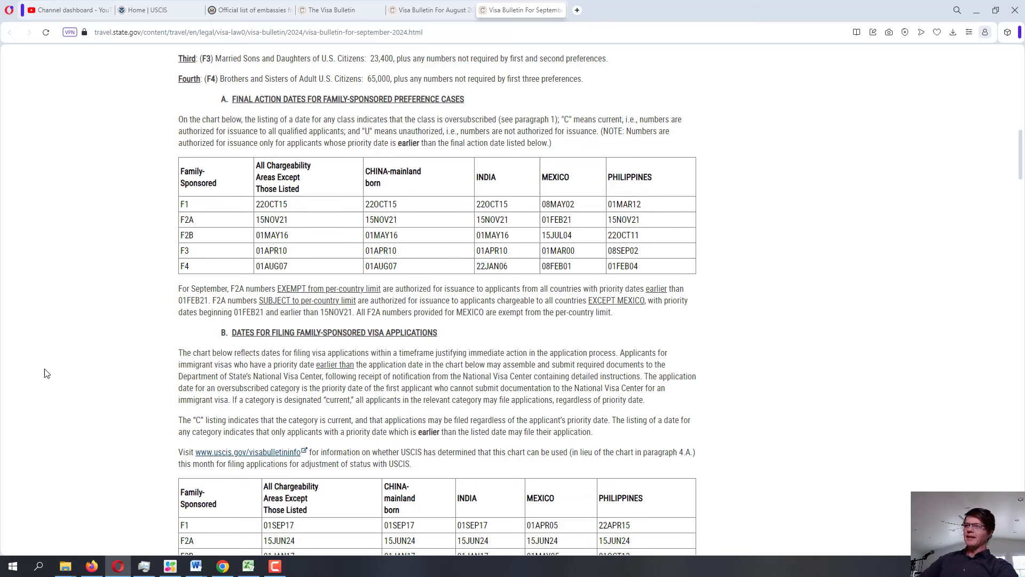